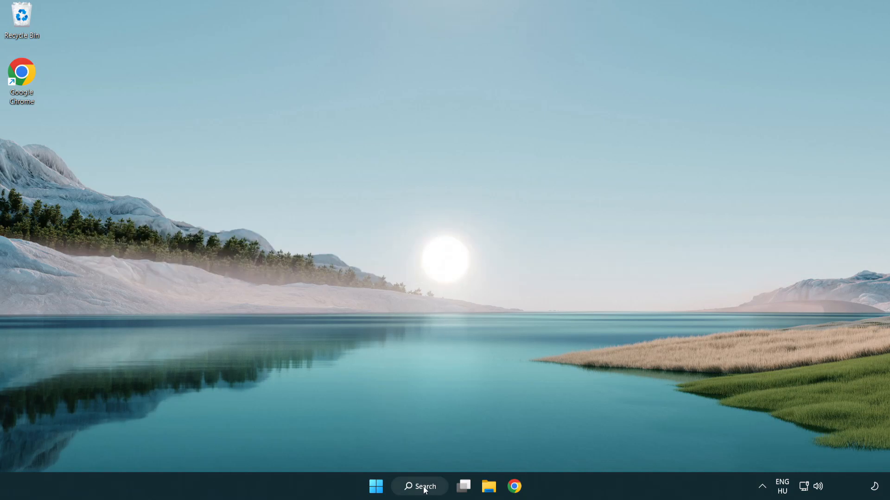
Search Windows for 'device manager' so Device Manager appears as the best match
left_click(420, 487)
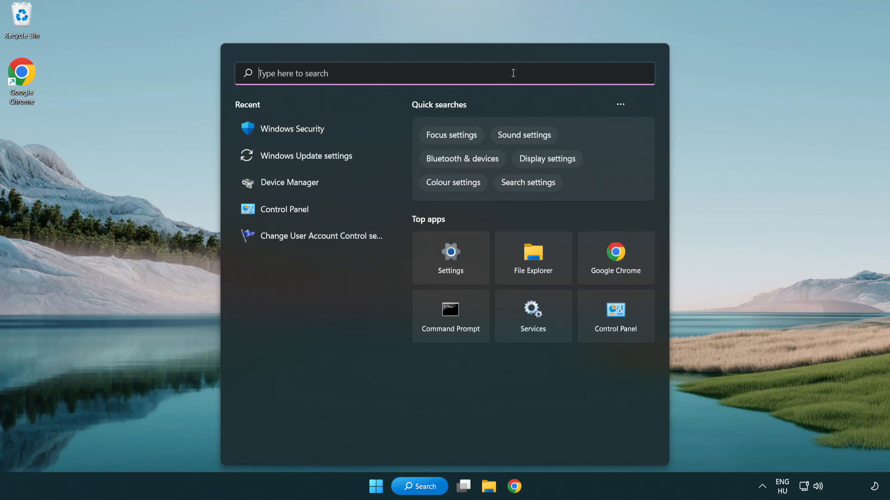
type("device Manager")
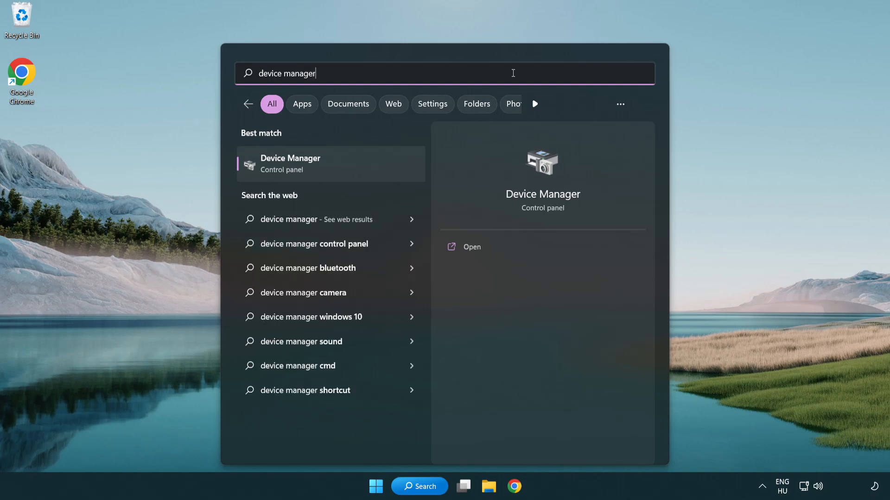
mouse_move(308, 172)
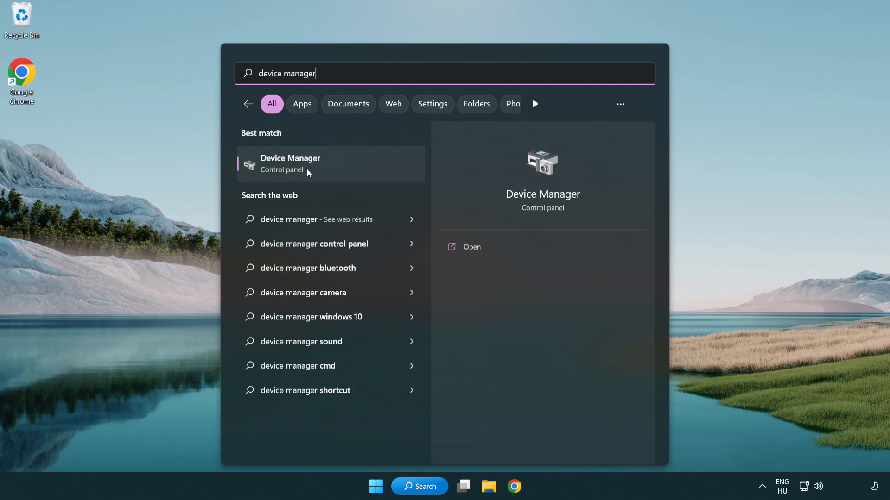
Open Device Manager and bring up the VMware SVGA 3D adapter's menu under Display adapters
left_click(306, 164)
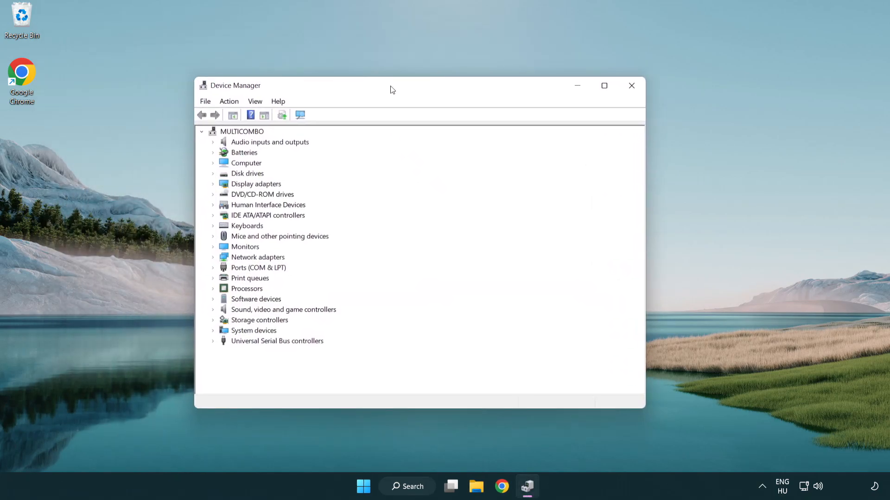
left_click(255, 184)
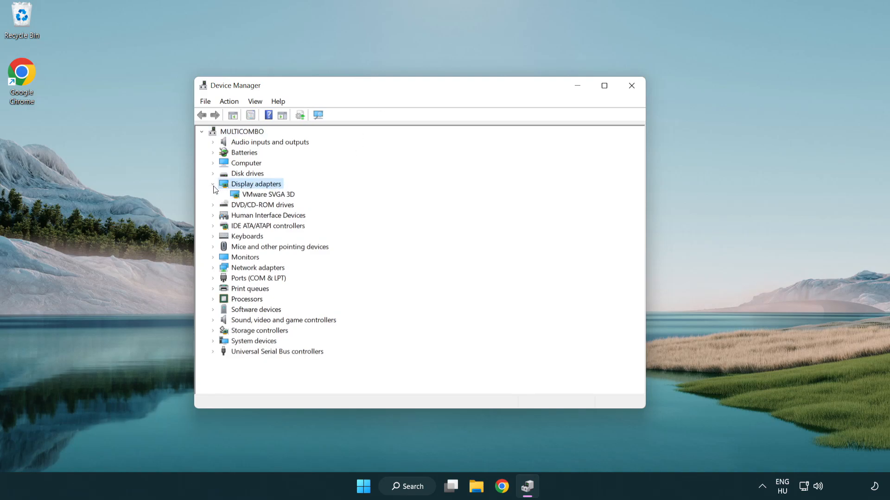
left_click(265, 195)
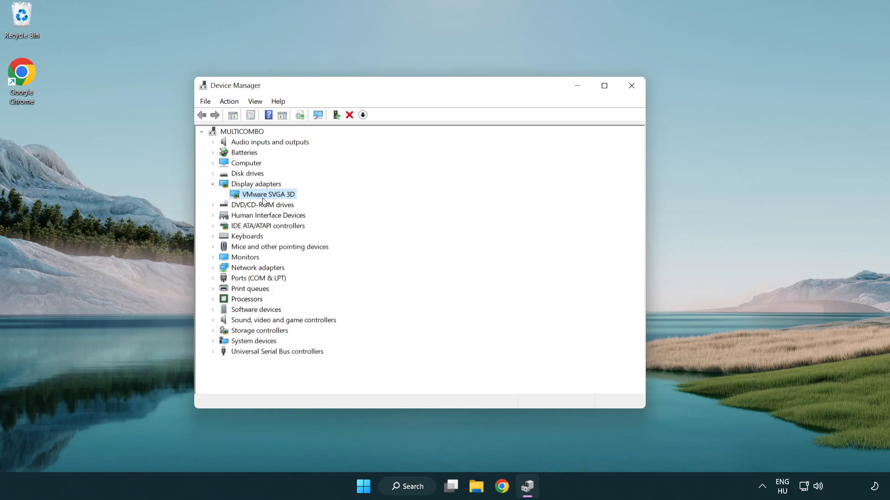
right_click(268, 195)
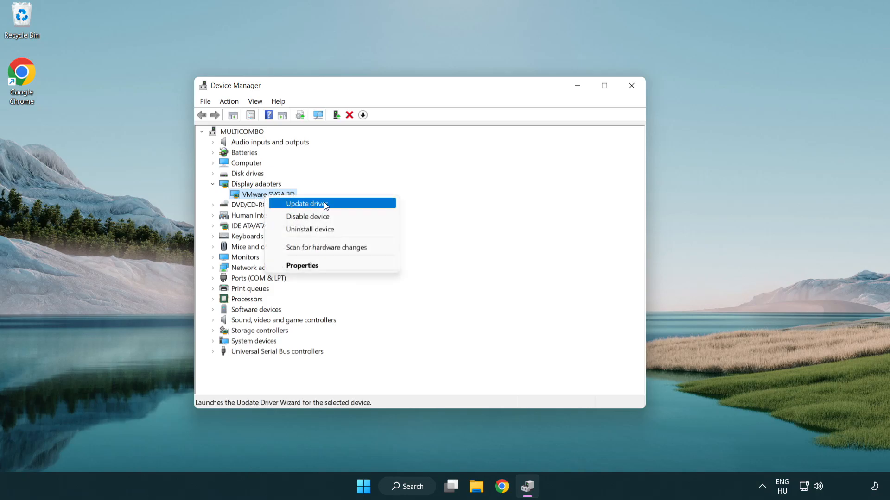
mouse_move(350, 205)
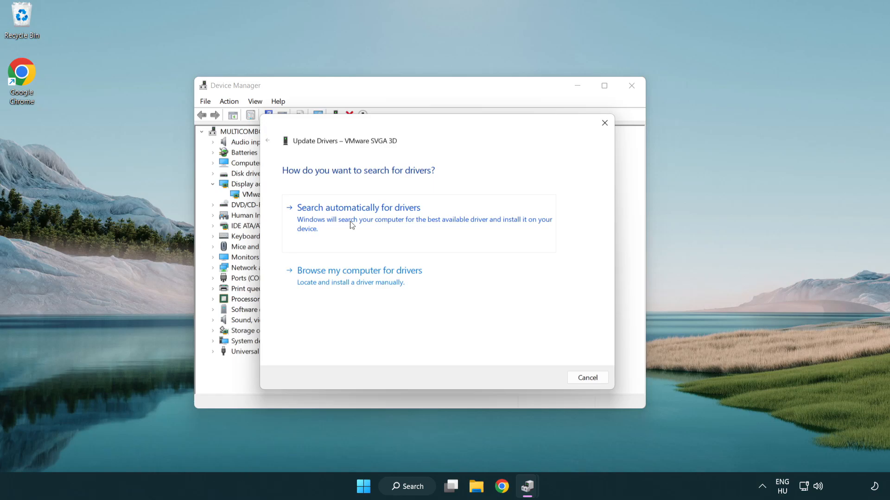
Search automatically for VMware SVGA 3D drivers, dismiss the result, and close Device Manager
left_click(358, 207)
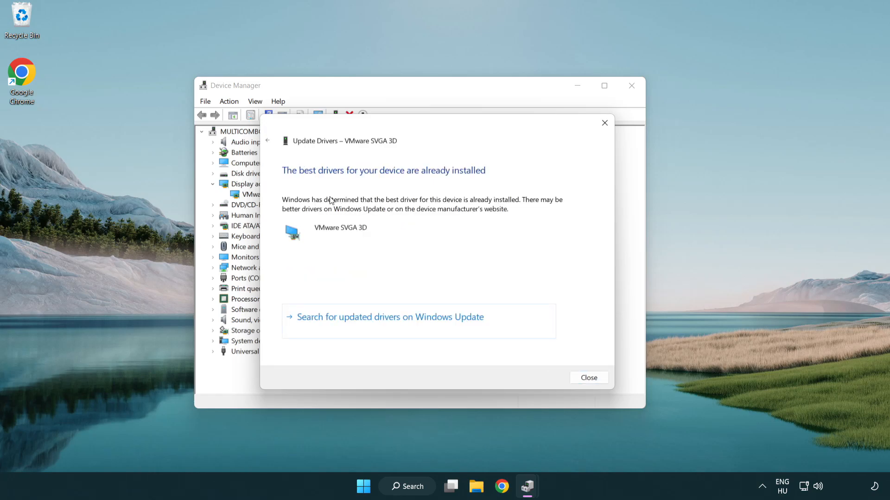
mouse_move(318, 185)
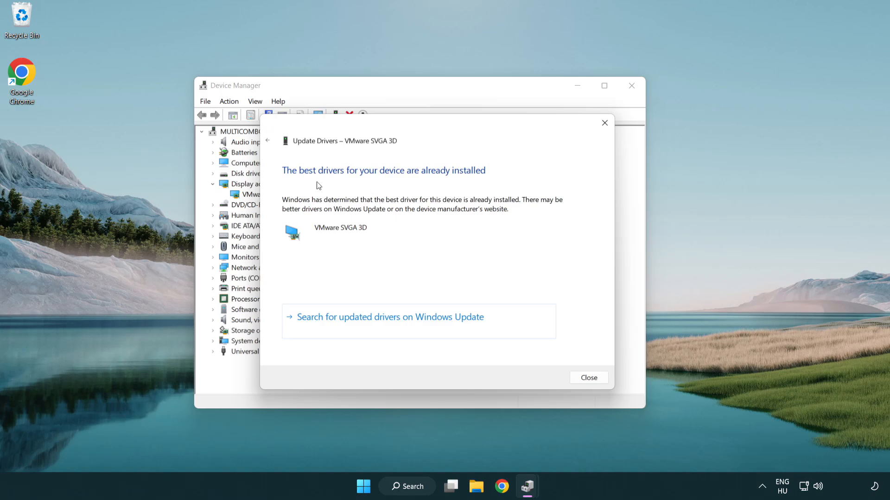
mouse_move(588, 377)
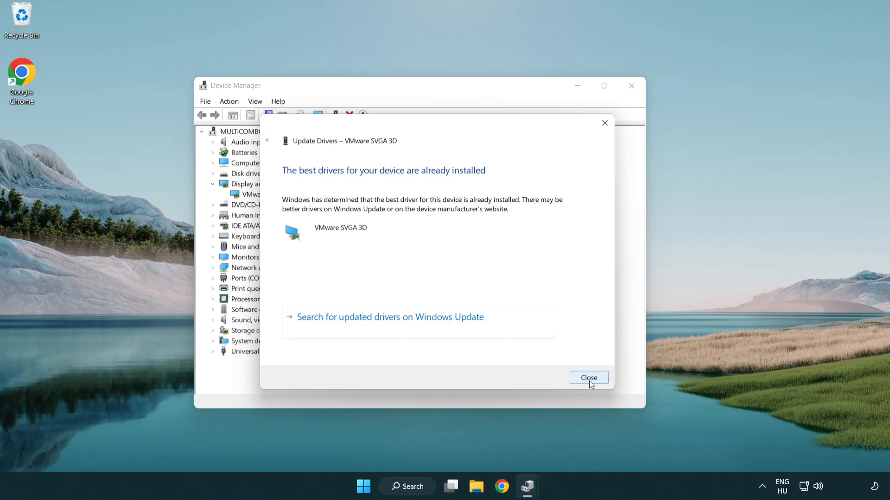
left_click(589, 377)
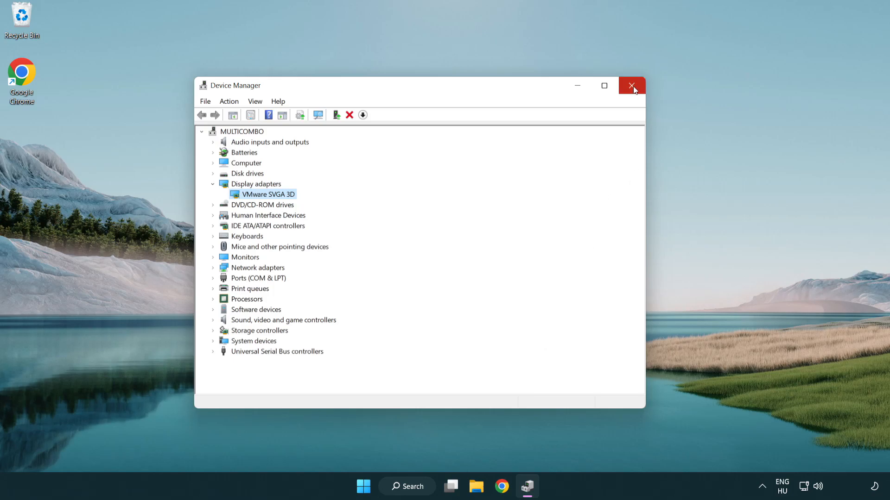
left_click(631, 86)
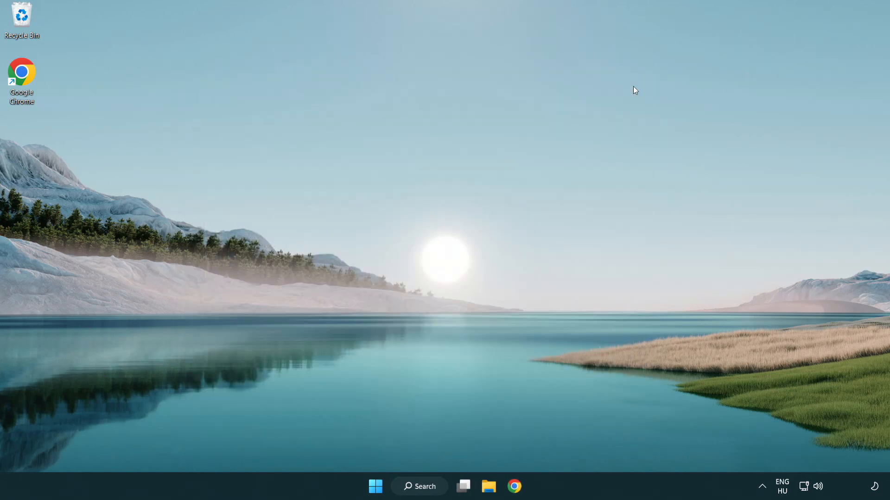
mouse_move(432, 325)
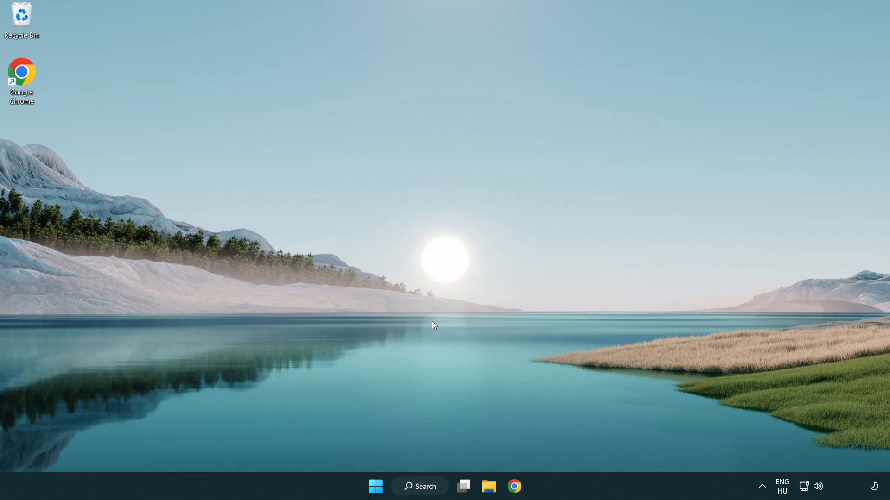
Search Windows for 'update' to surface Windows Update settings
left_click(419, 486)
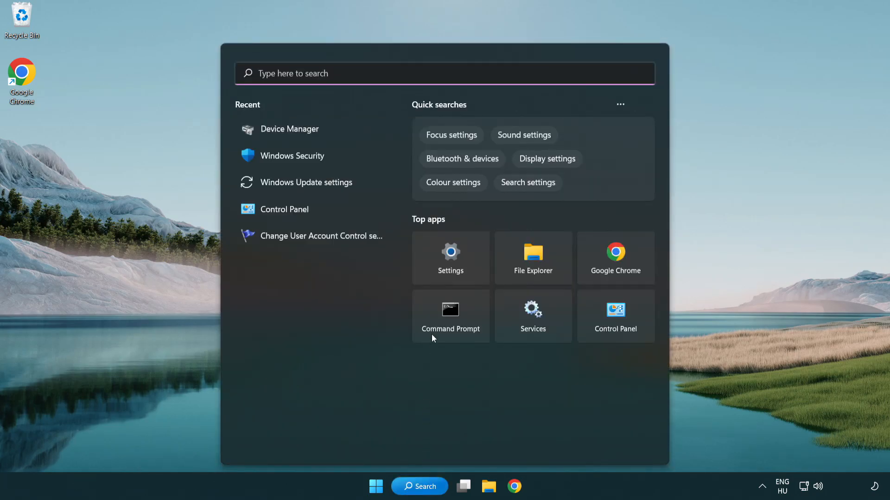
left_click(426, 73)
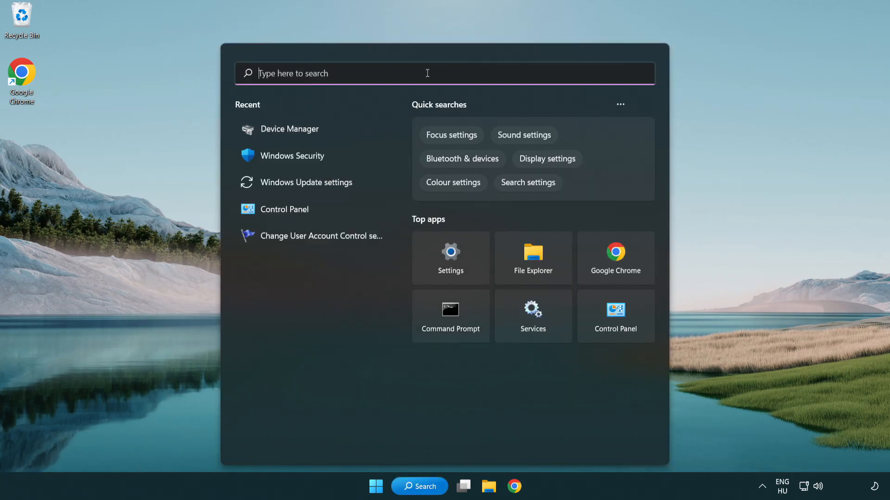
type("update")
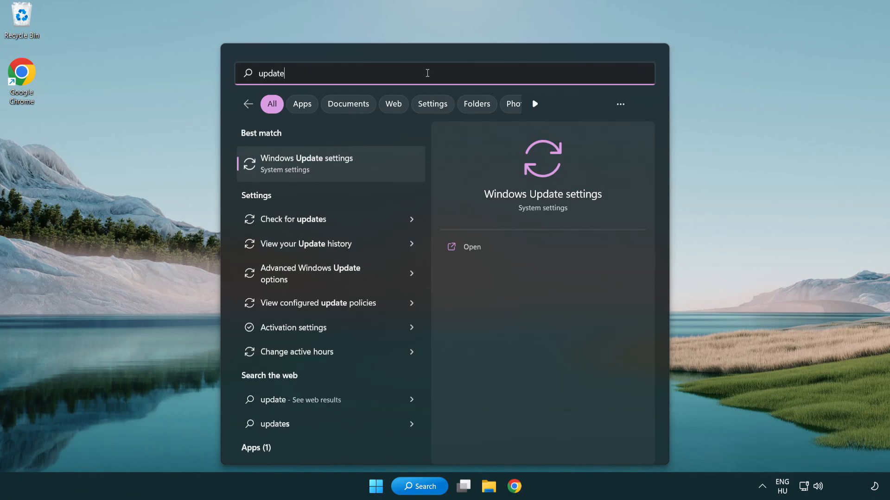
mouse_move(318, 173)
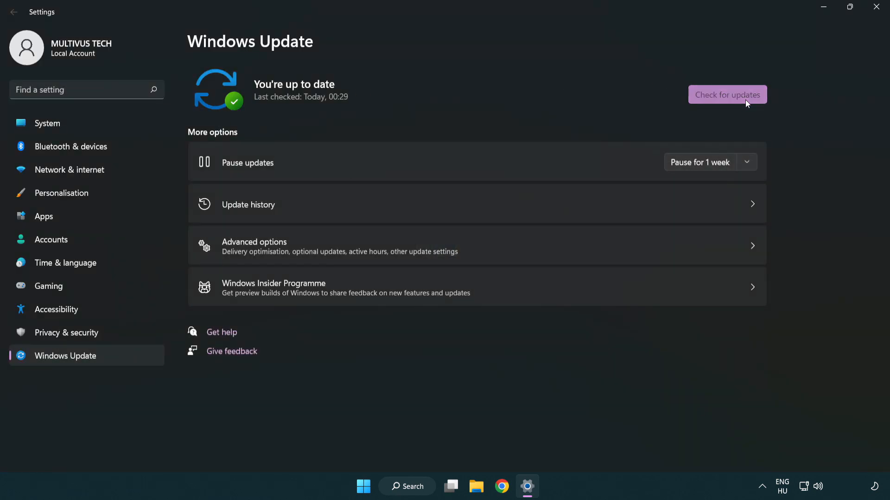
Check for updates, confirm 'You're up to date', and close Settings
left_click(727, 94)
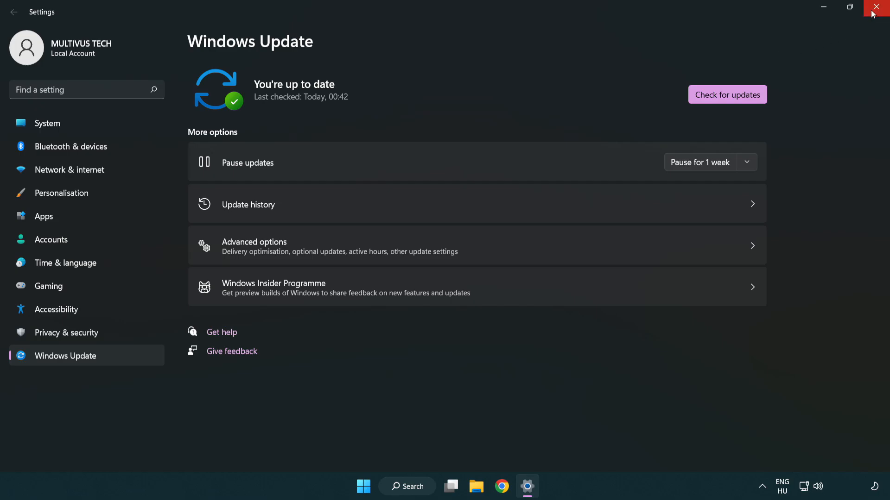
left_click(882, 7)
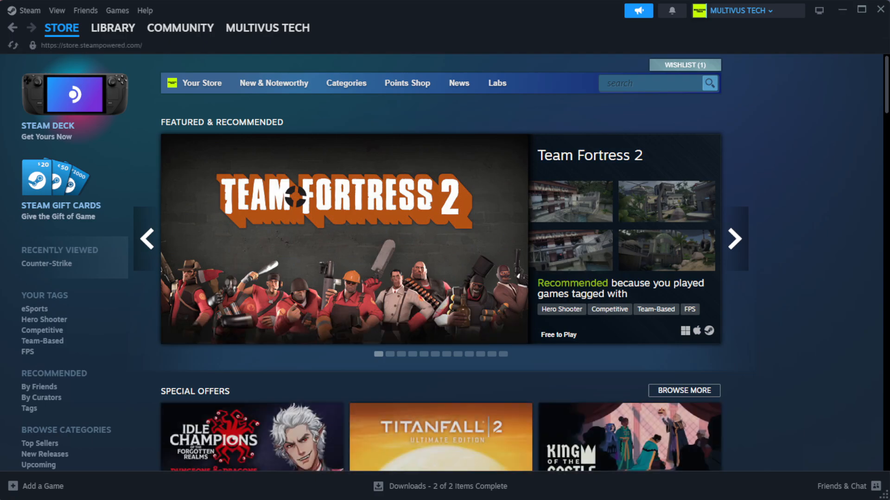
Go to Steam's Library home and open the actions menu for YOUR NOT WORKING GAME
left_click(113, 27)
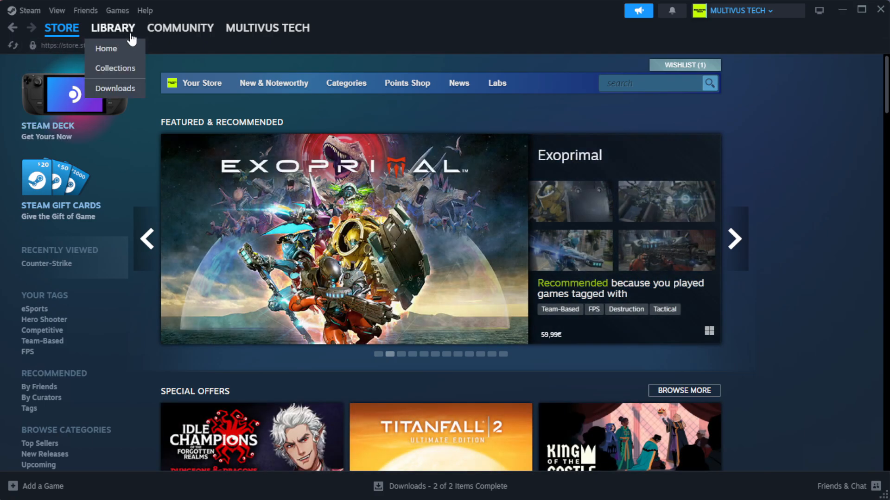
mouse_move(129, 48)
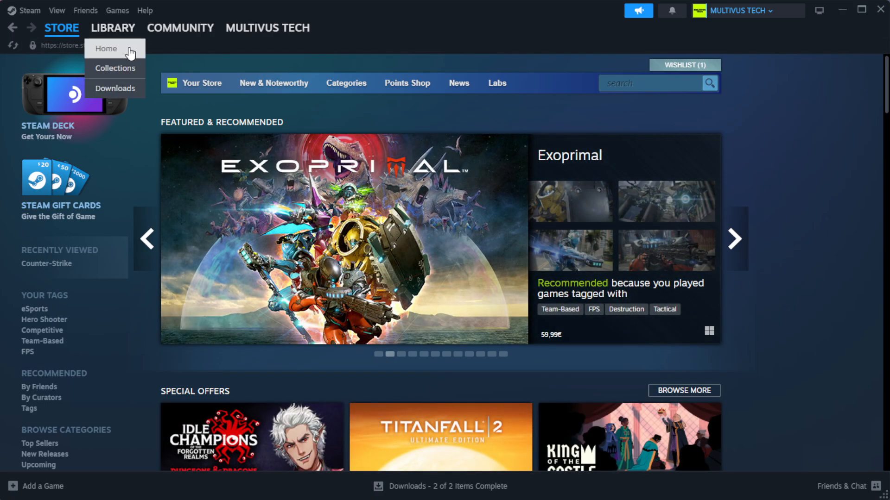
left_click(113, 28)
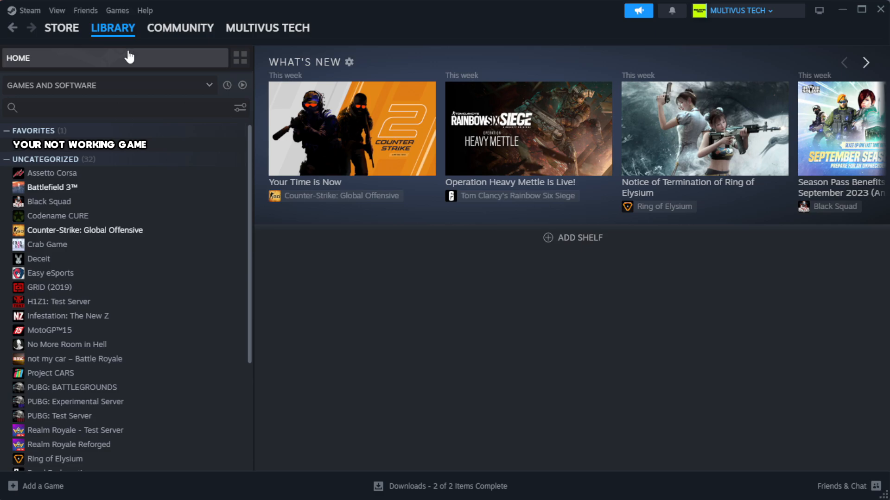
mouse_move(209, 150)
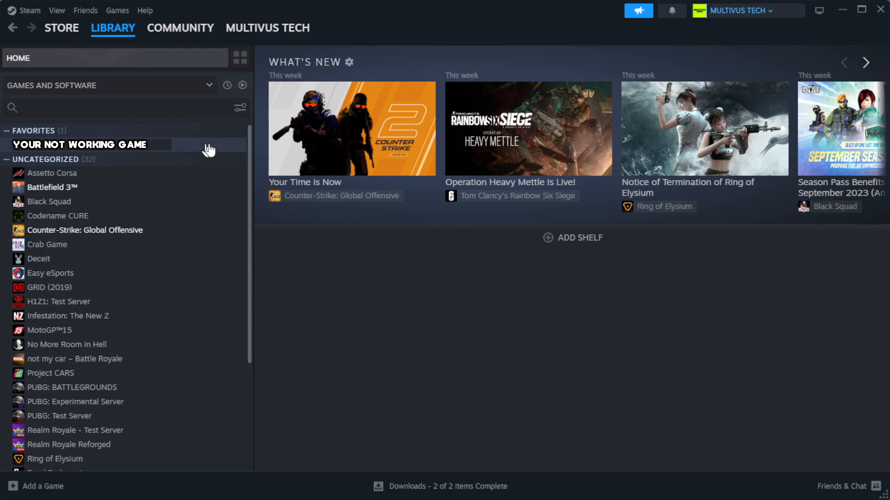
mouse_move(219, 152)
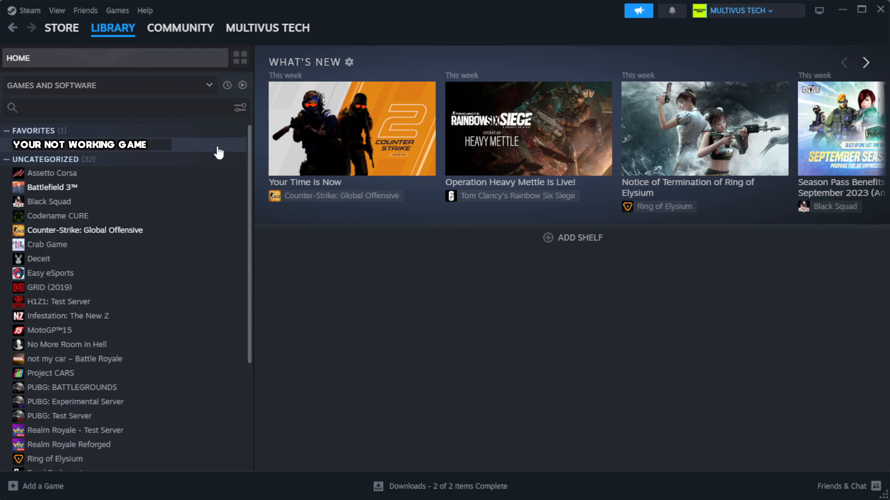
right_click(80, 144)
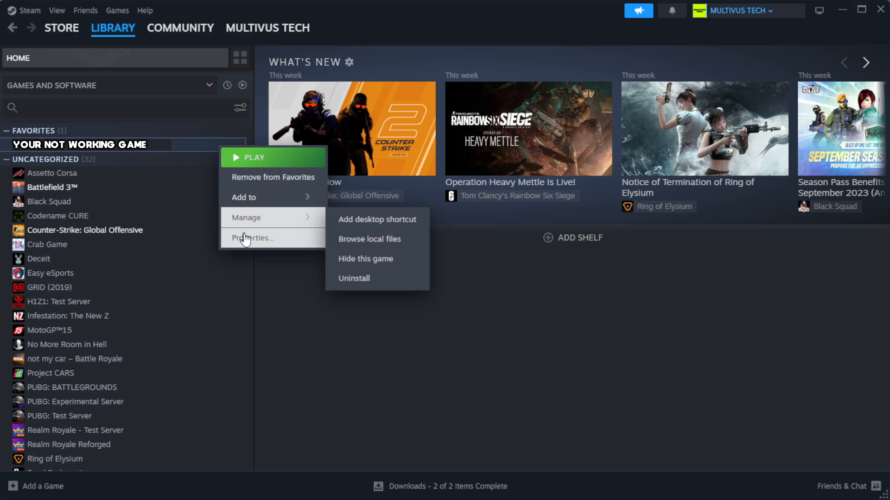
Verify the game's file integrity under Properties > Installed Files, validating all 1039 files
left_click(253, 238)
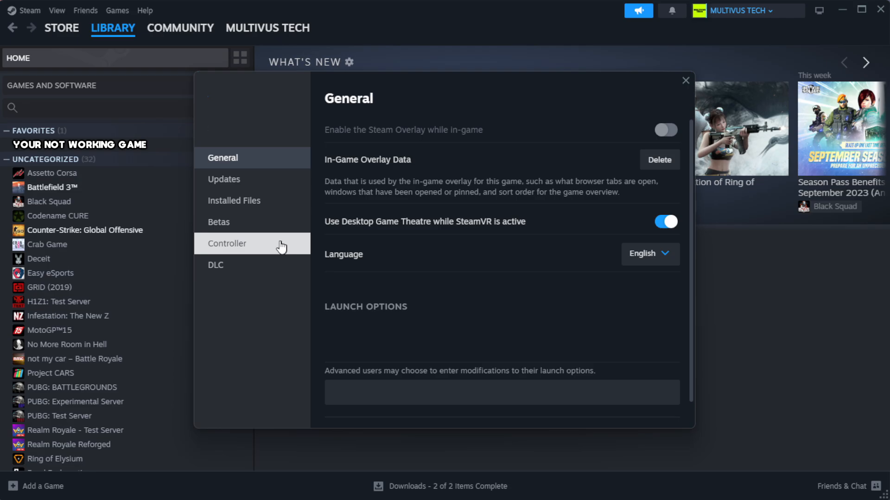
mouse_move(267, 200)
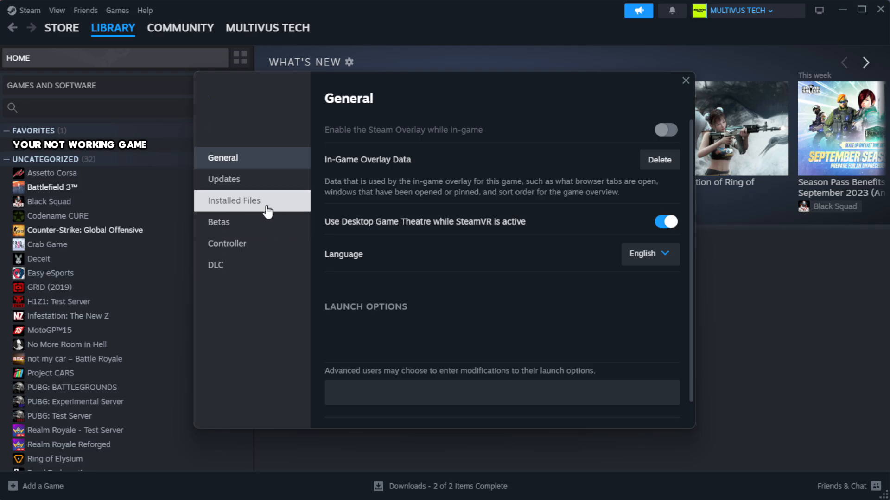
left_click(233, 201)
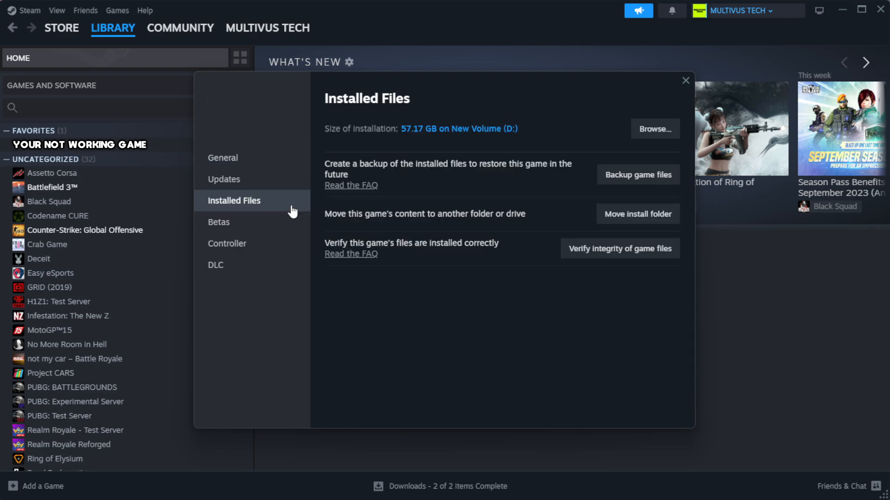
mouse_move(498, 297)
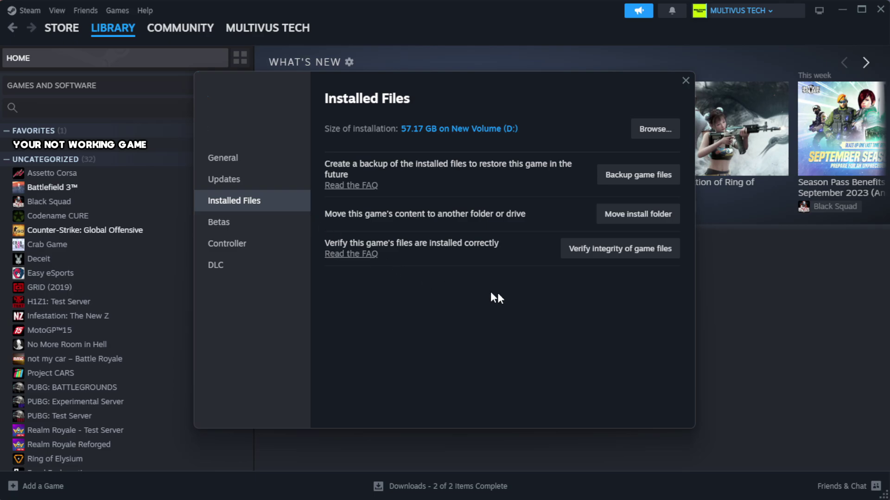
mouse_move(579, 266)
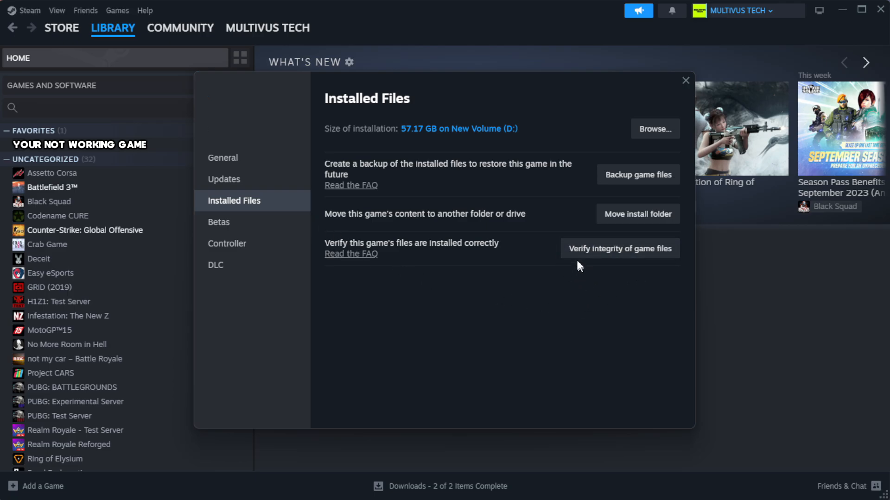
mouse_move(624, 258)
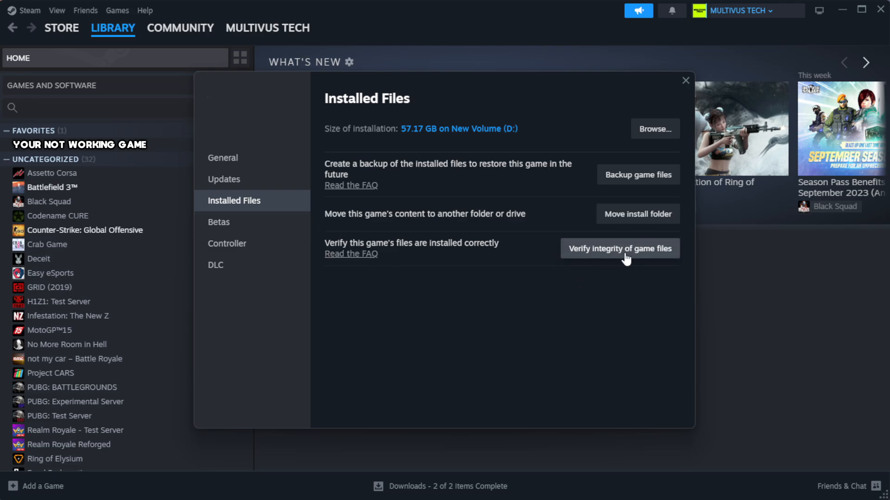
left_click(619, 248)
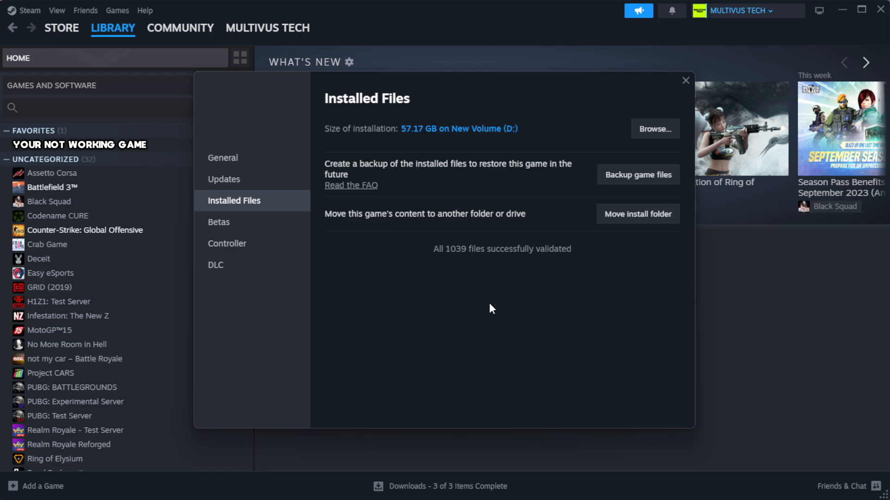
mouse_move(455, 296)
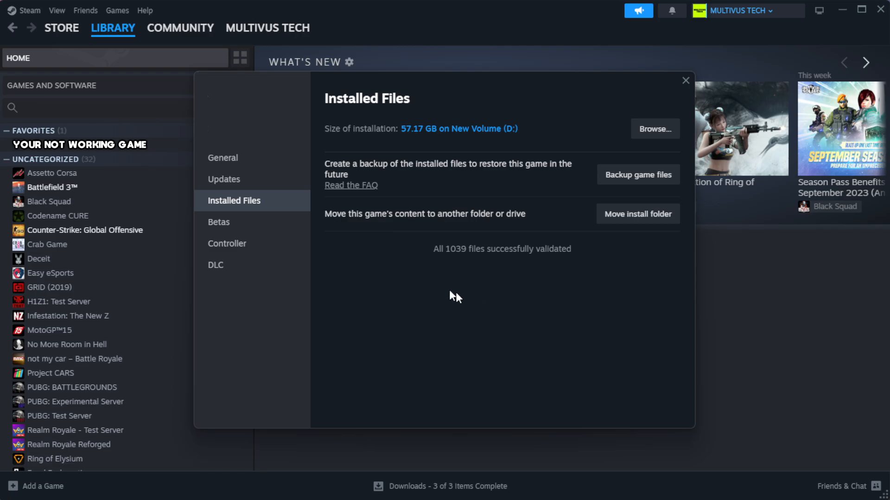
mouse_move(545, 284)
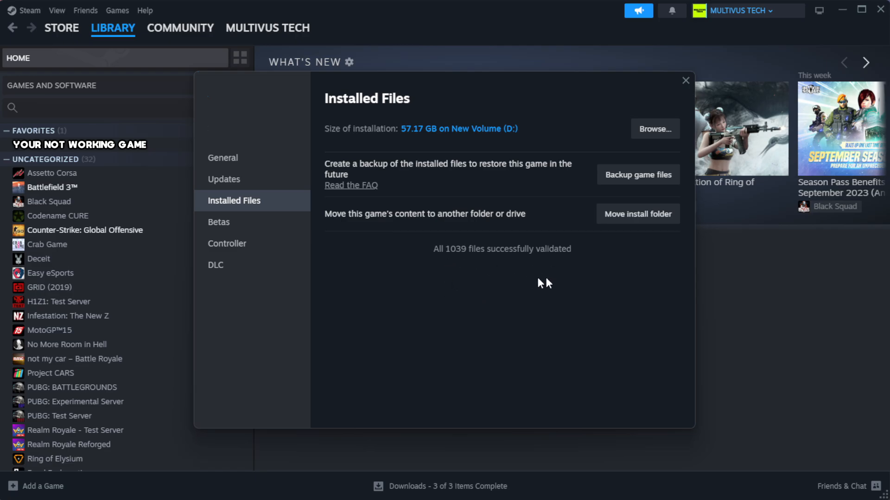
mouse_move(654, 129)
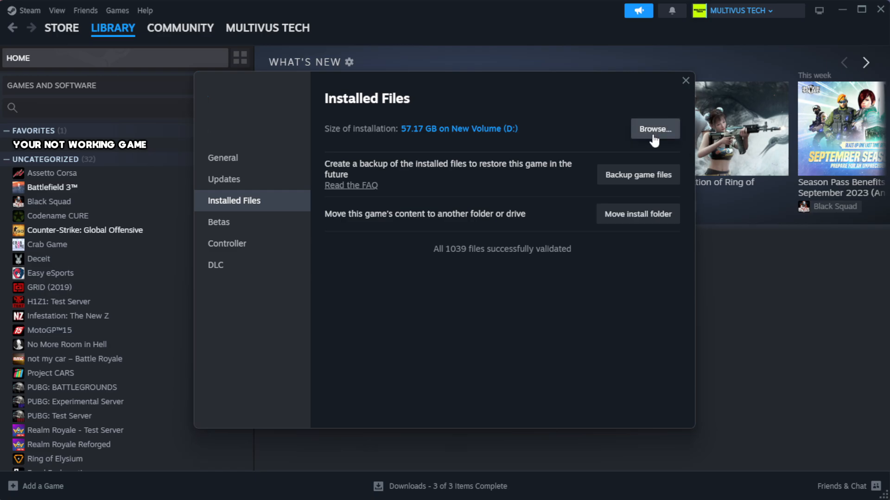
Browse to the game's install folder and open the YOUR NOT WORKING GAME shortcut's Properties
left_click(654, 129)
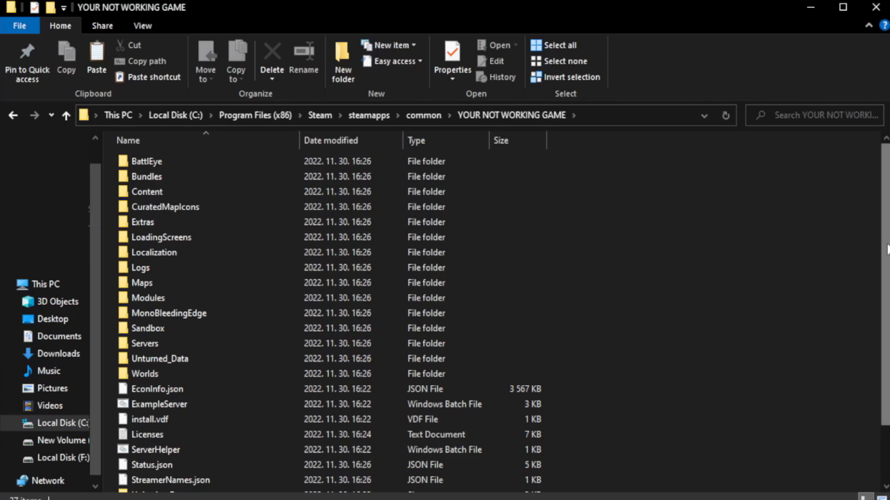
scroll("down", 3)
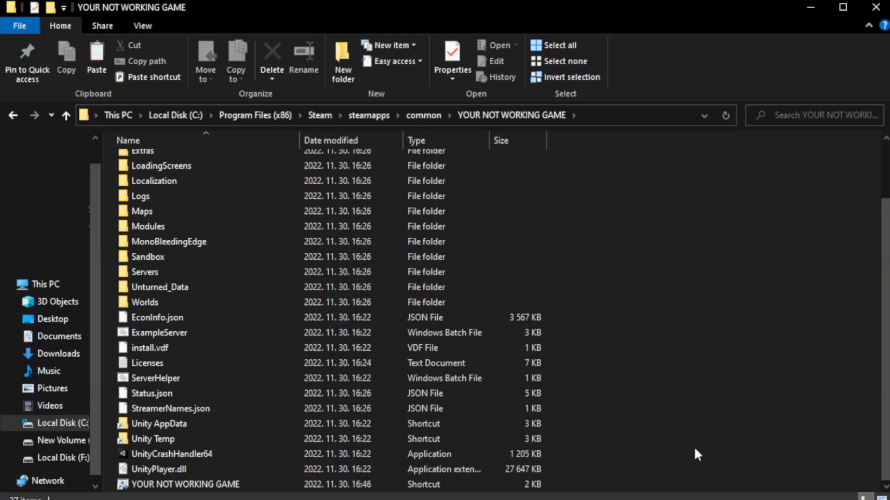
left_click(185, 484)
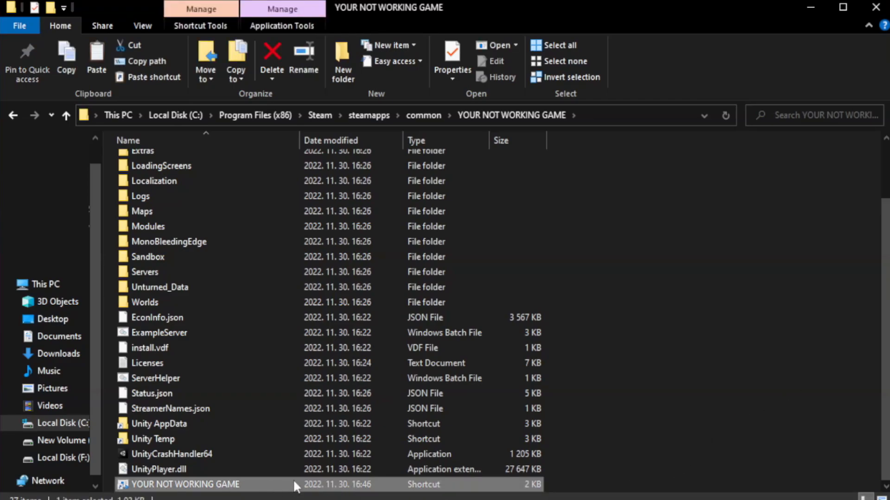
right_click(184, 485)
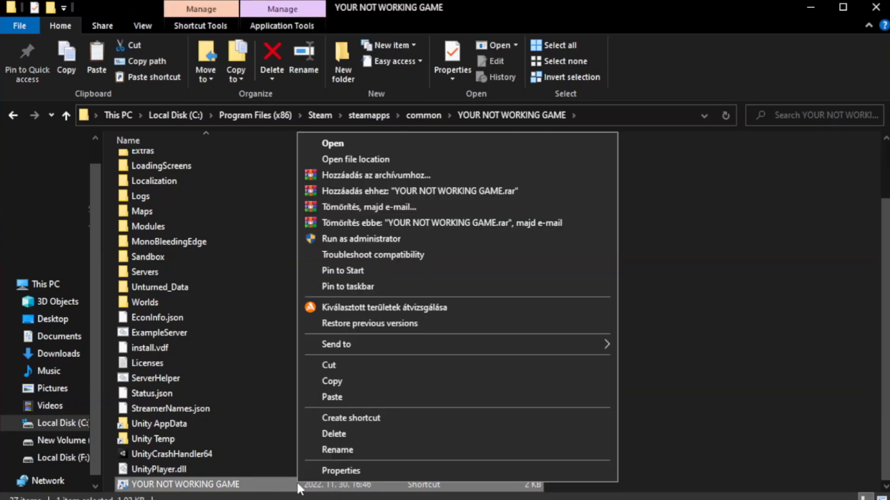
mouse_move(457, 475)
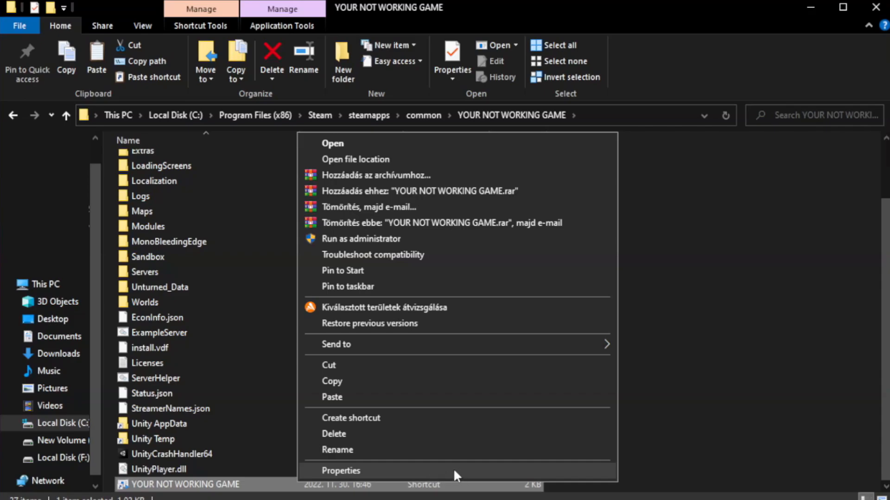
left_click(341, 470)
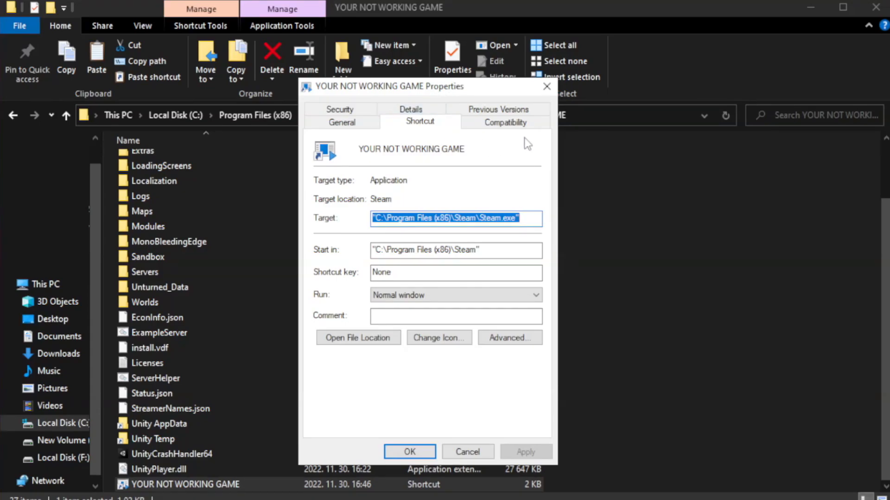
mouse_move(504, 122)
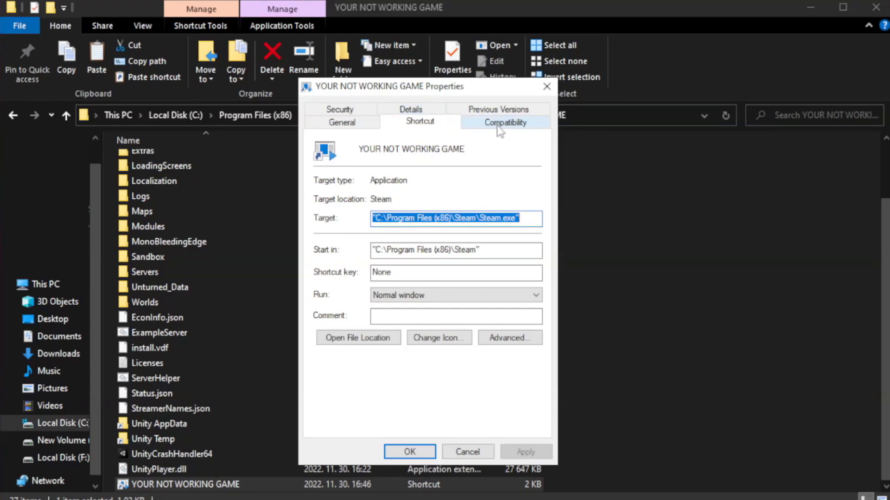
Set the shortcut to Windows 8 compatibility, administrator mode, fullscreen optimizations off, and save
left_click(504, 122)
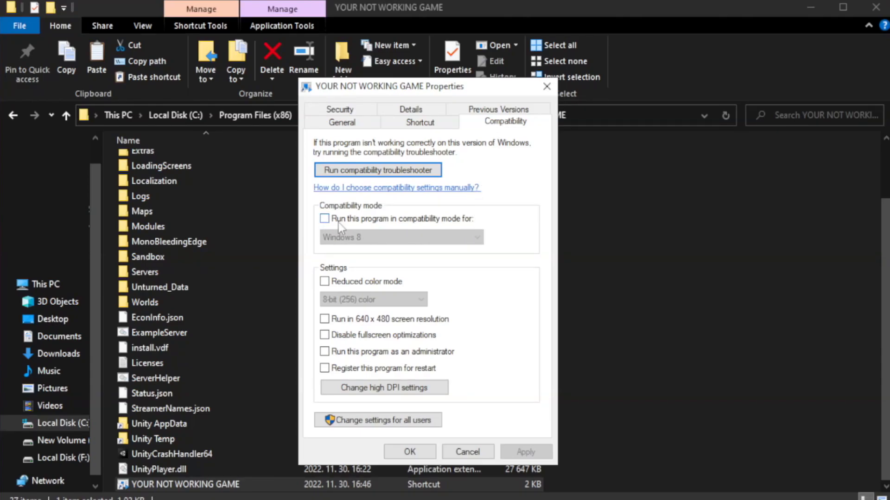
mouse_move(354, 221)
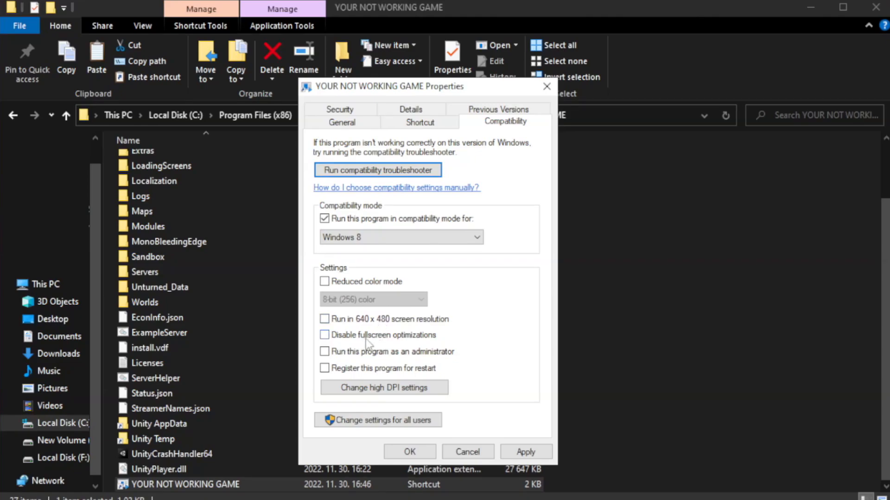
left_click(325, 335)
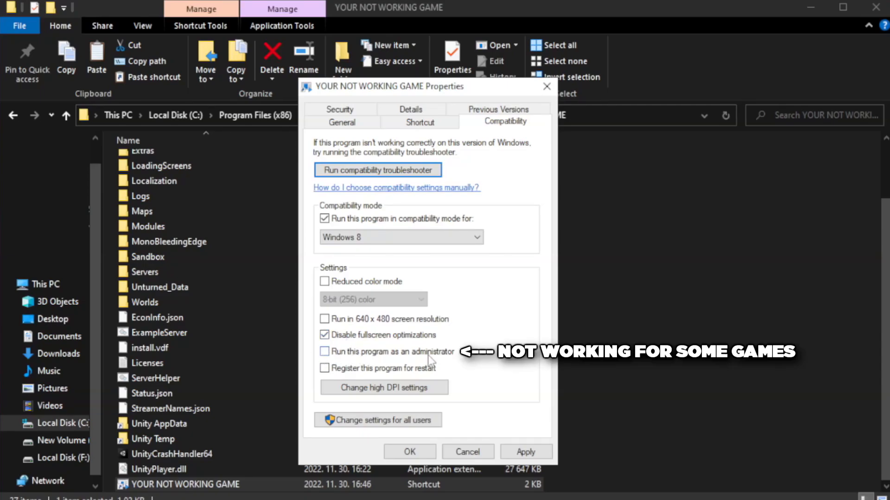
left_click(325, 352)
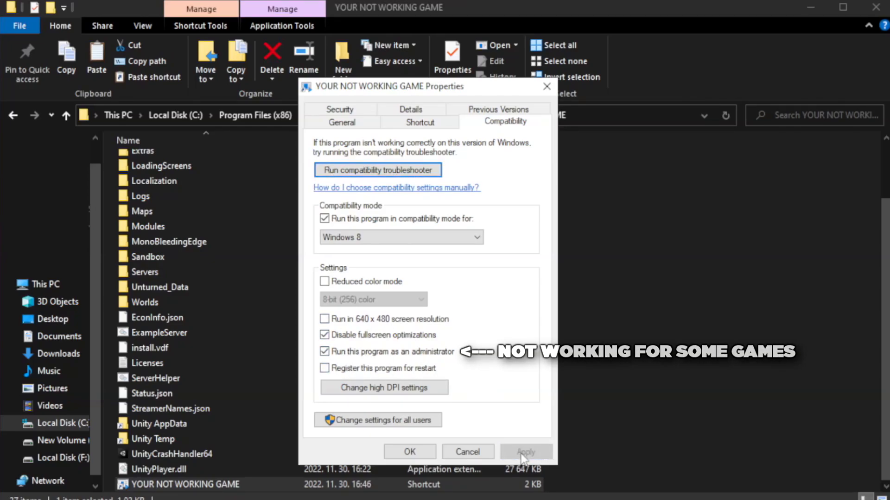
mouse_move(409, 452)
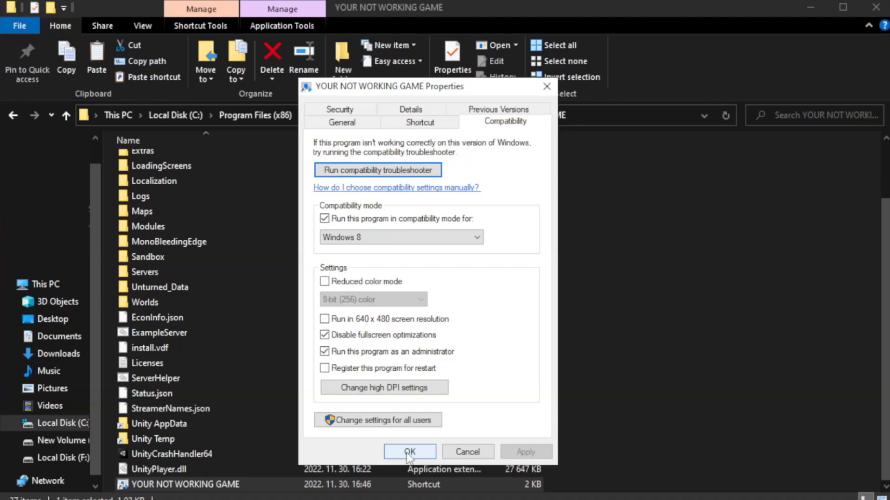
left_click(409, 452)
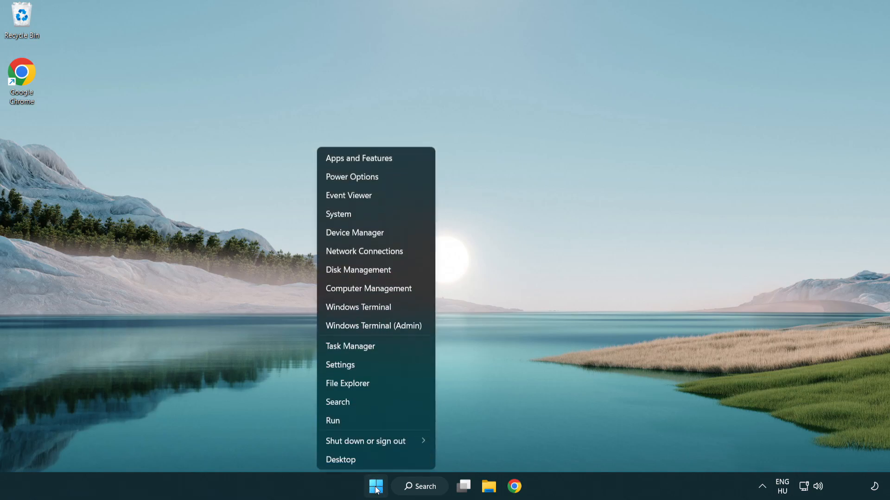
mouse_move(380, 347)
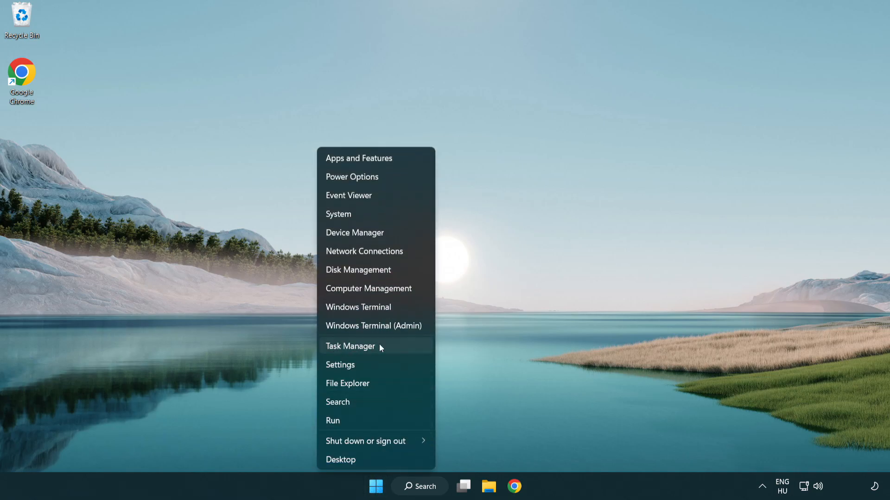
In Task Manager's Startup list, disable Terminal and Phone Link
left_click(350, 346)
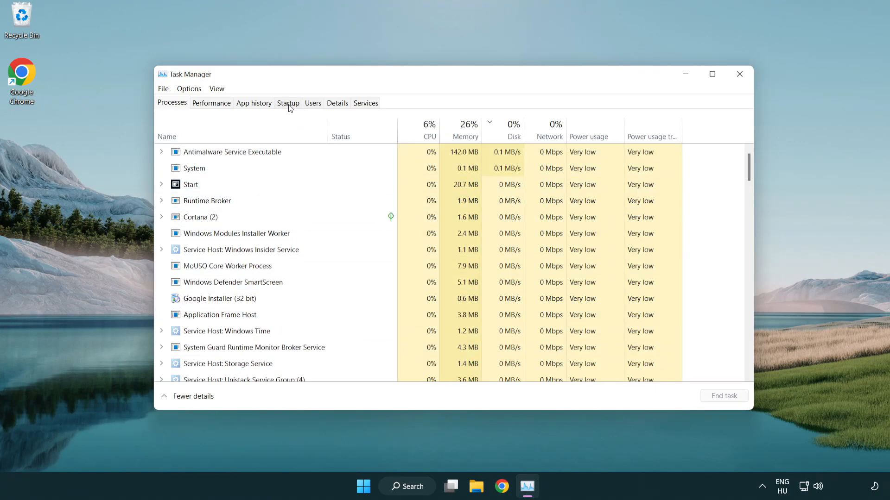
left_click(288, 103)
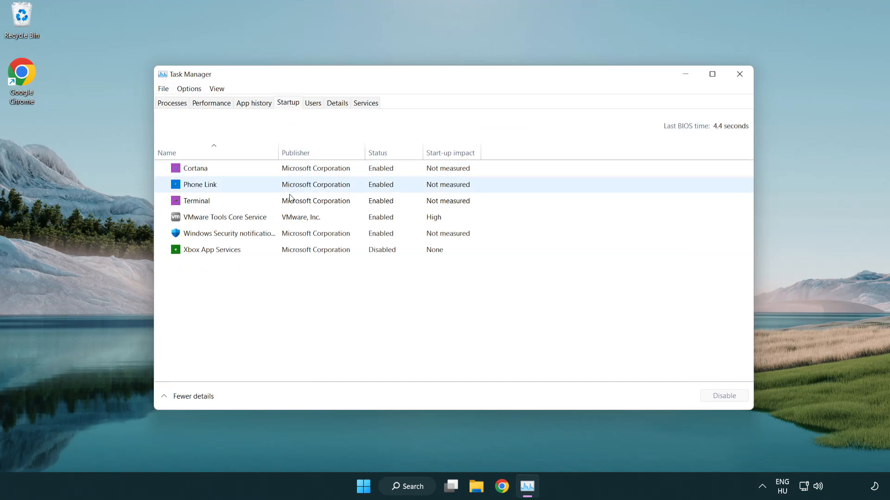
left_click(196, 200)
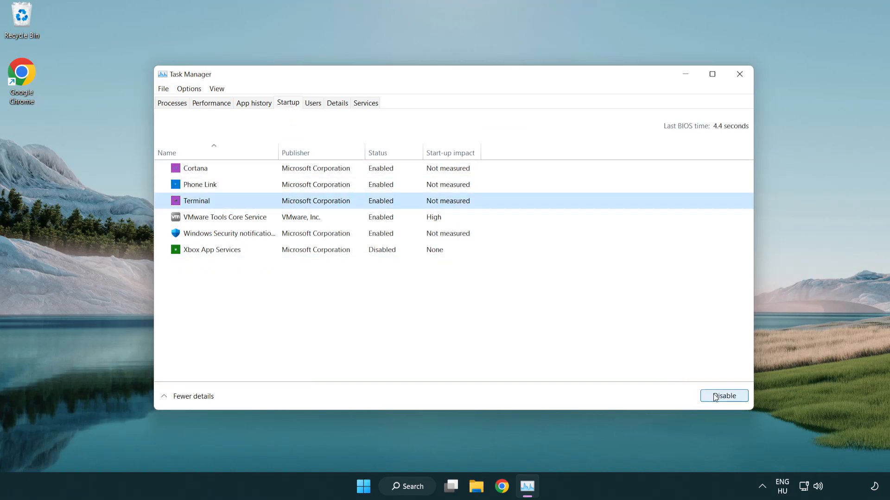
left_click(723, 395)
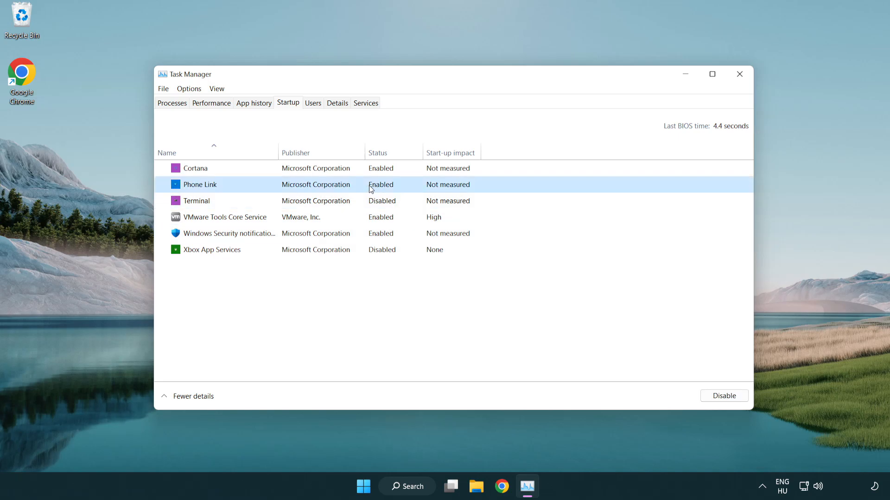
left_click(722, 395)
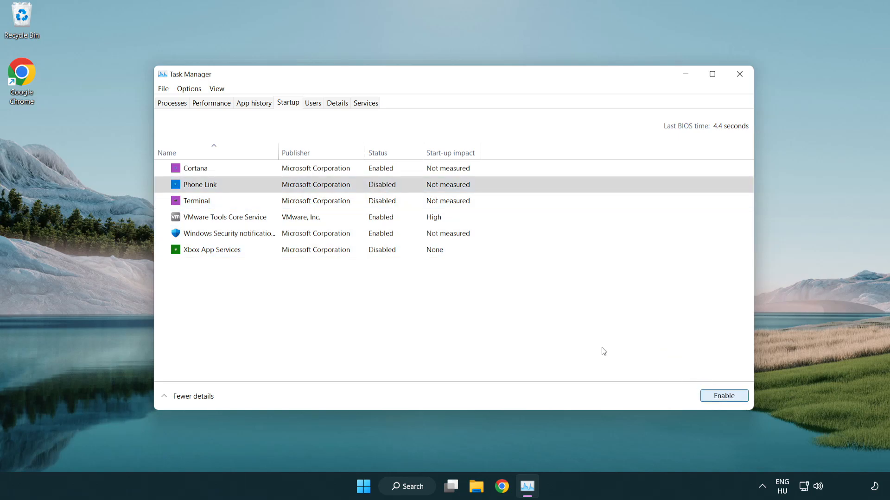
Disable Cortana and Windows Security notifications at startup, then close Task Manager
left_click(196, 168)
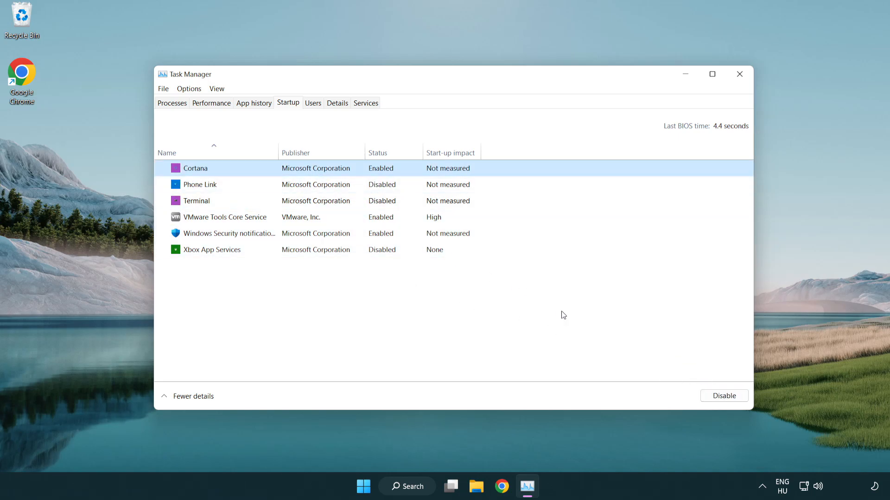
left_click(723, 395)
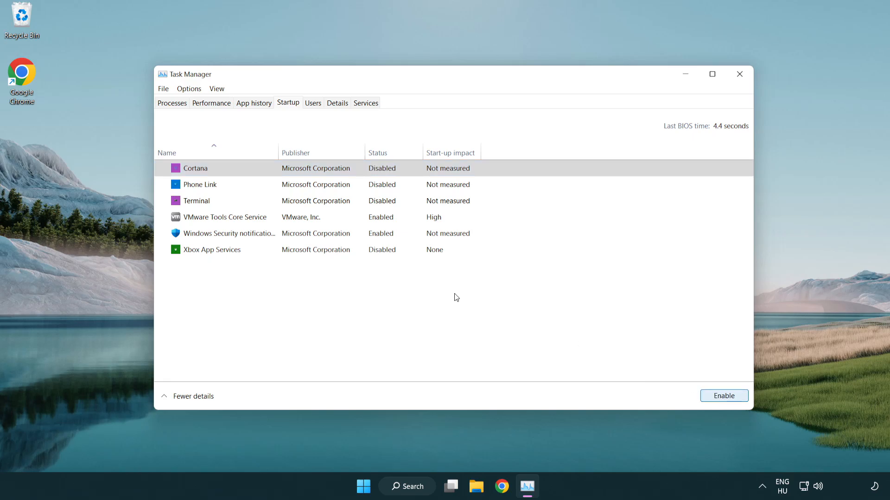
left_click(283, 233)
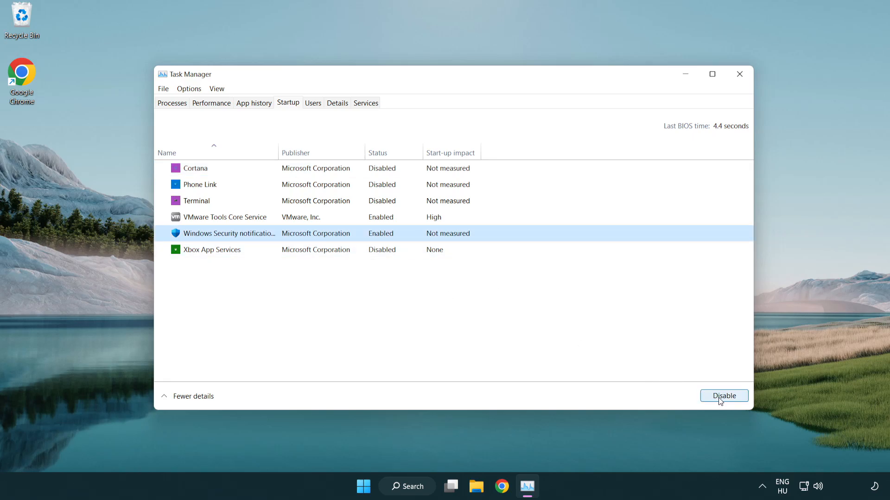
left_click(723, 396)
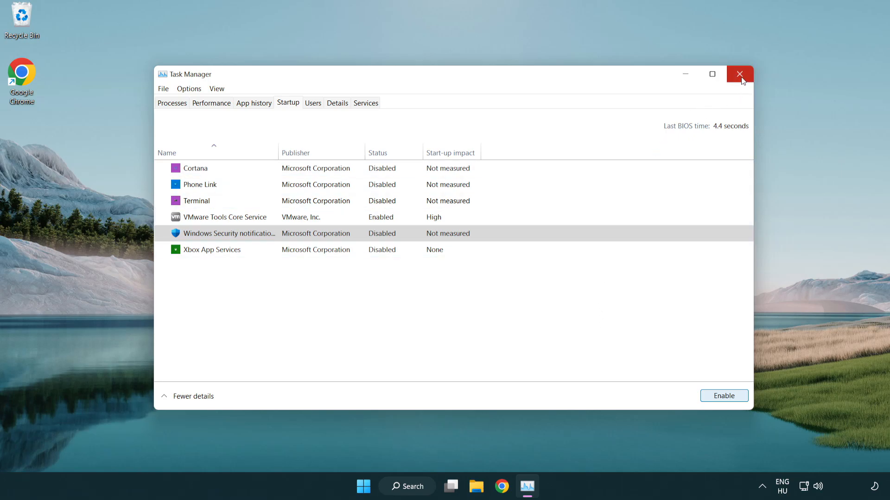
left_click(739, 74)
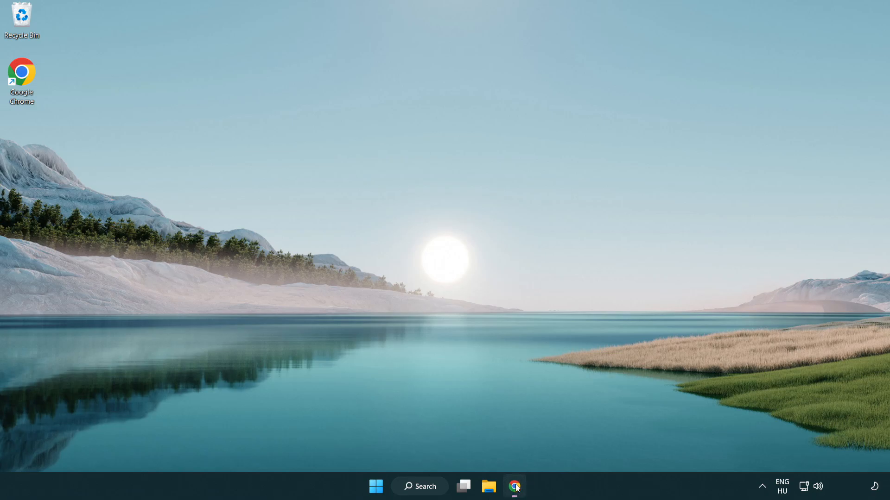
Download the DirectX End-User Runtime Web Installer and run dxwebsetup.exe
left_click(514, 486)
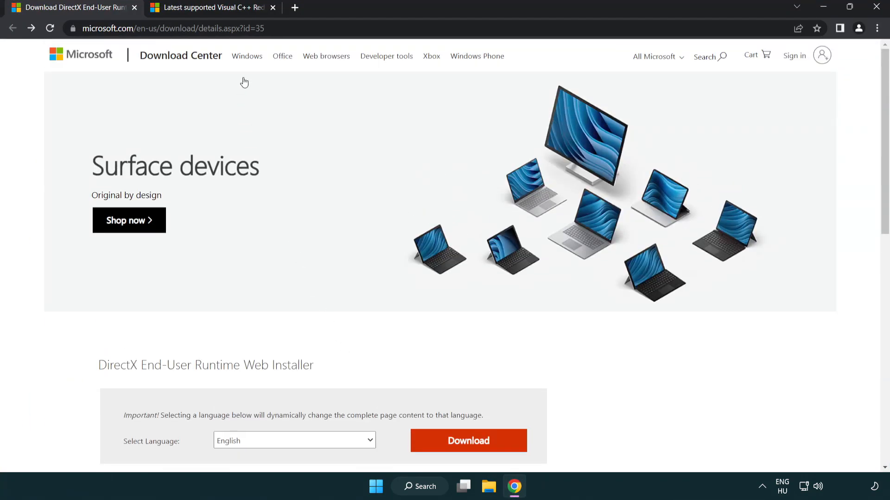
left_click(170, 29)
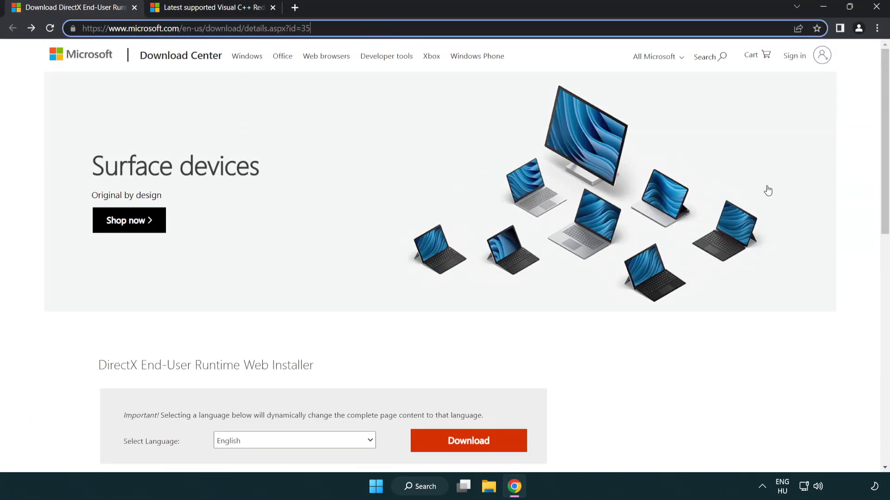
scroll("down", 3)
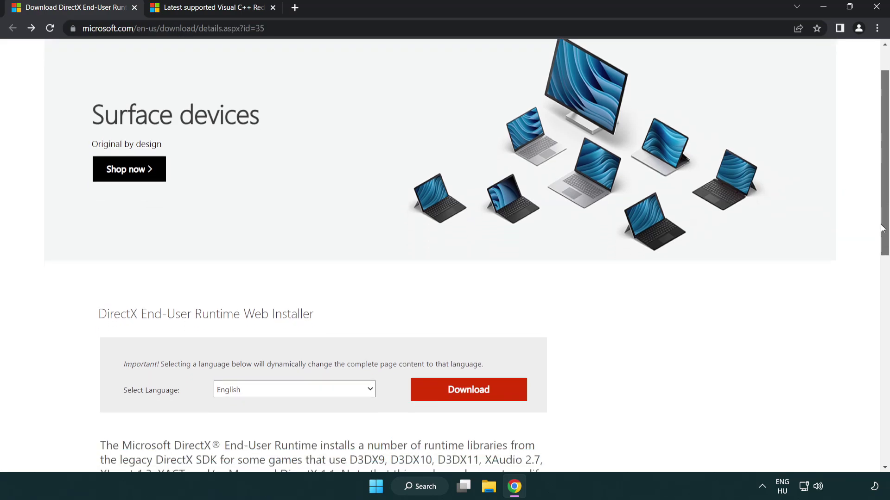
scroll("down", 3)
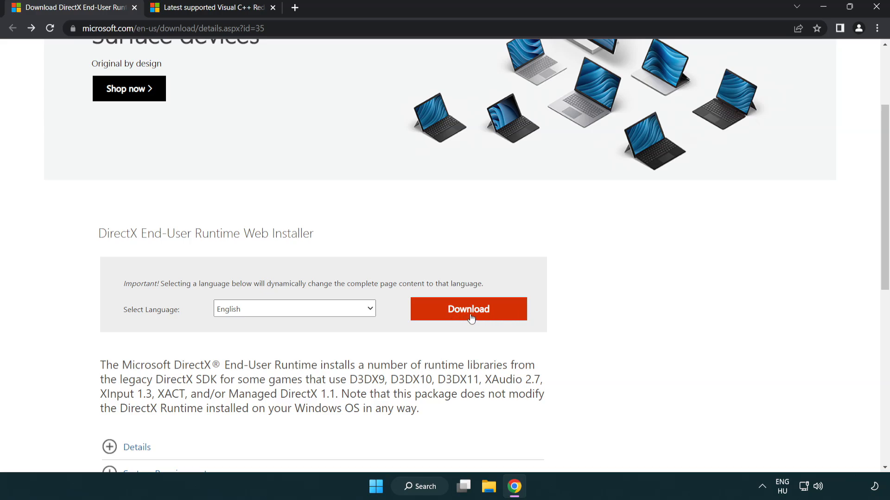
left_click(468, 308)
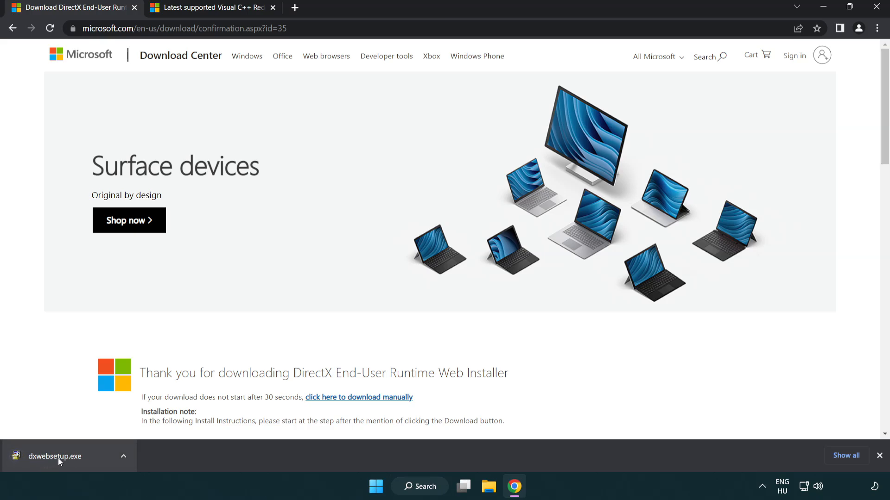
left_click(54, 457)
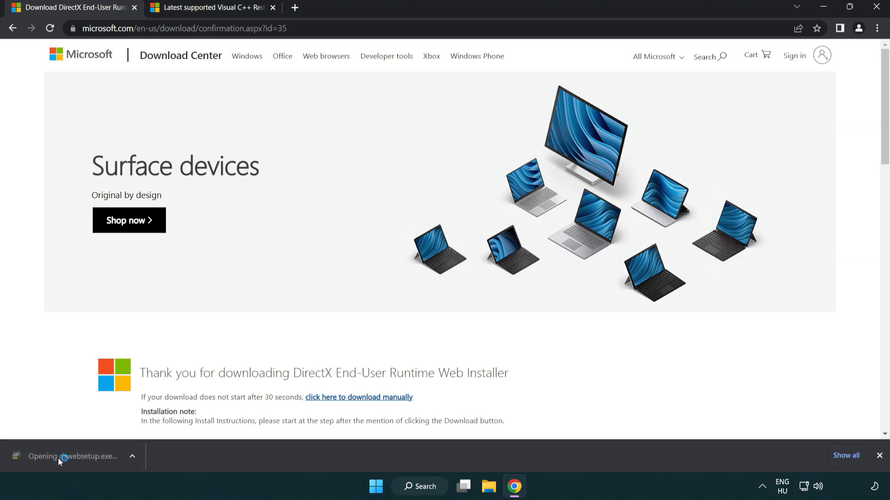
left_click(71, 455)
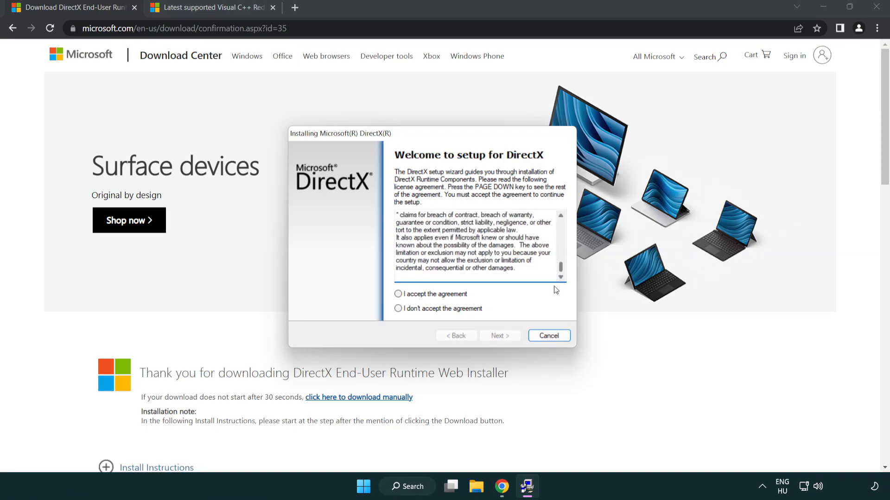
Accept the DirectX licence, decline the Bing Bar, and finish setup
left_click(398, 294)
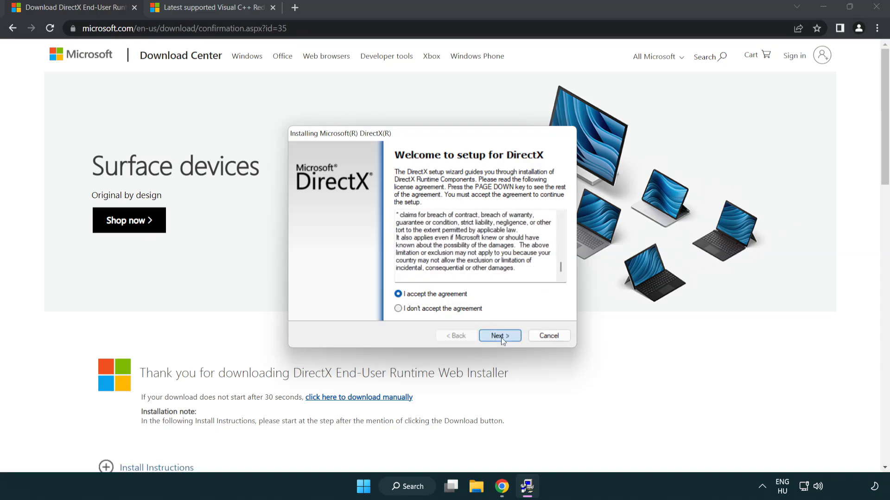
left_click(499, 335)
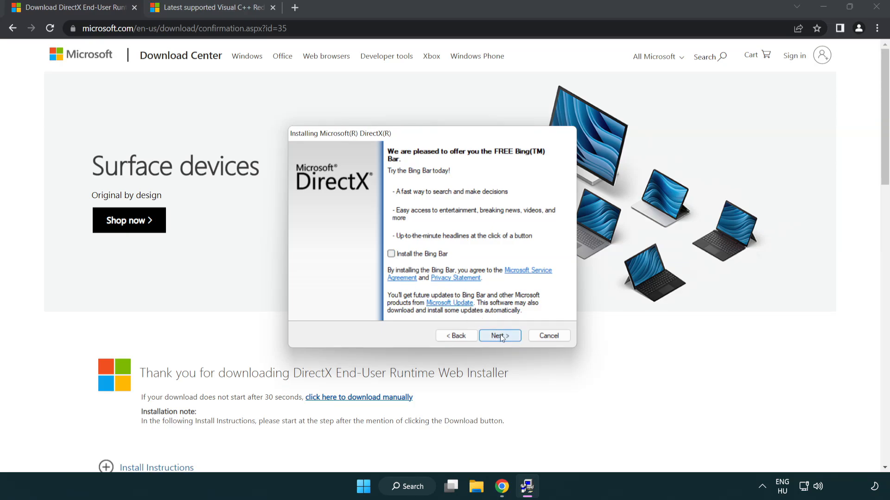
left_click(499, 335)
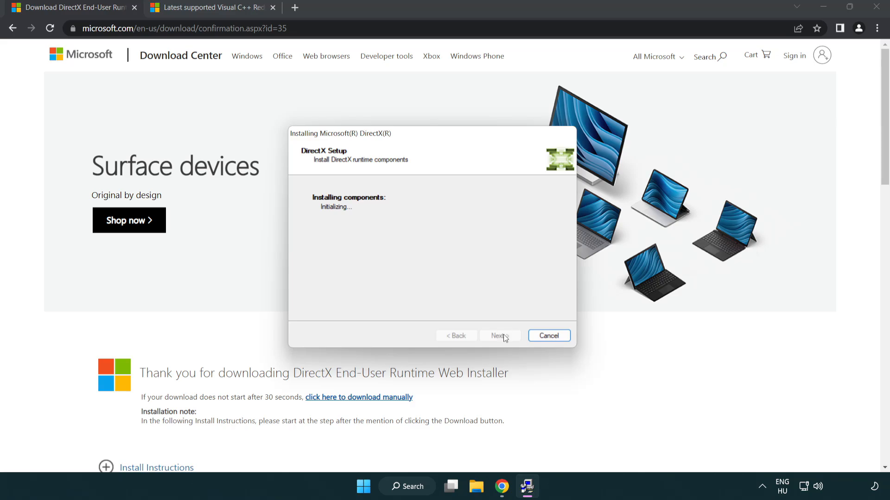
left_click(498, 335)
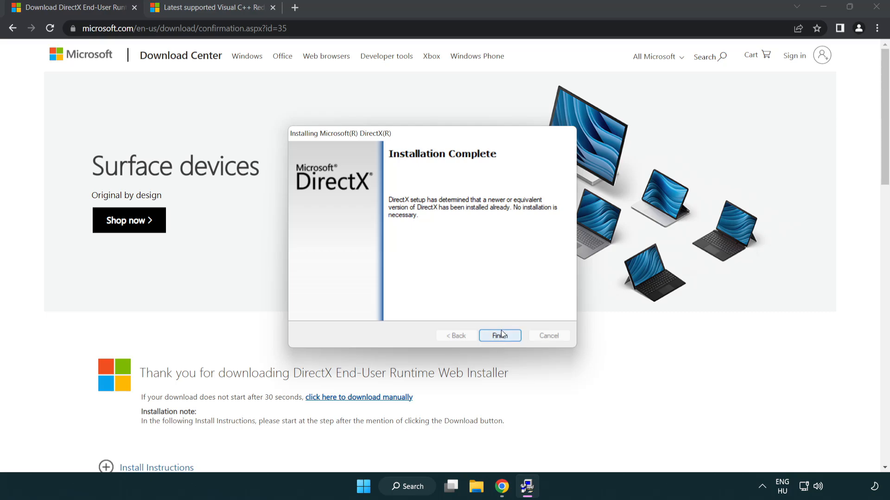
left_click(499, 335)
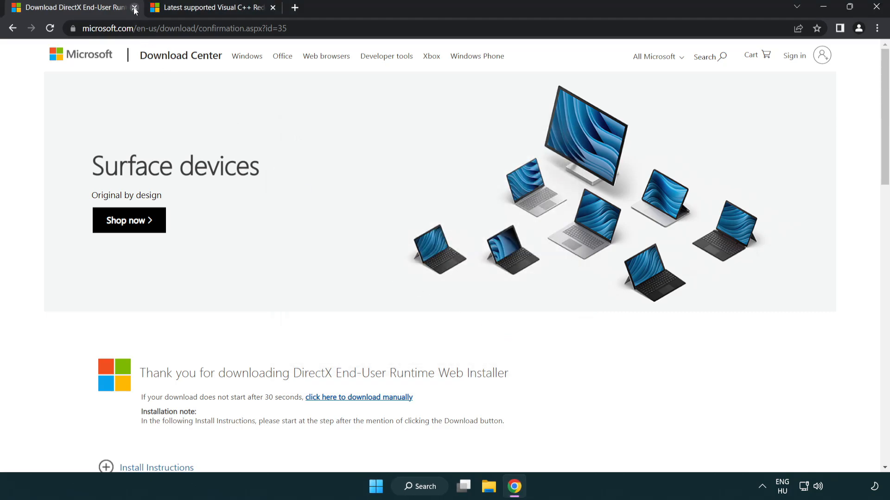
Close the DirectX tab and download the ARM64 and x64 Visual C++ Redistributable installers
left_click(135, 8)
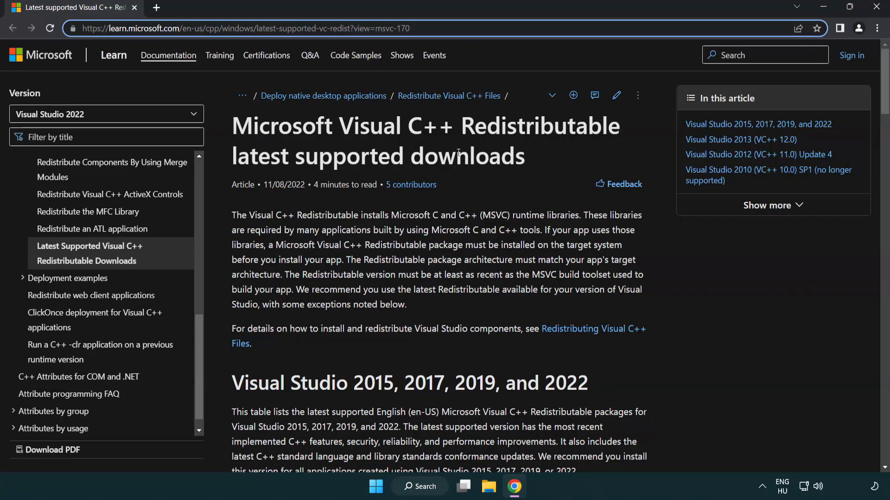
scroll("down", 3)
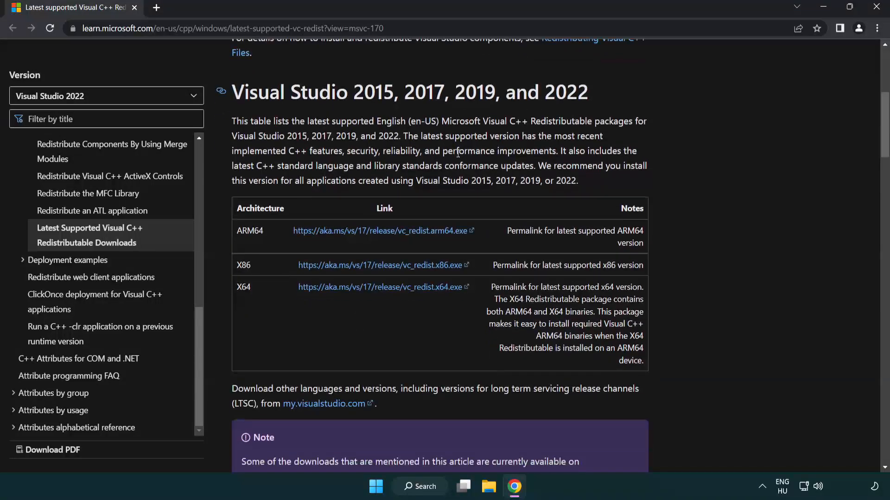
mouse_move(363, 239)
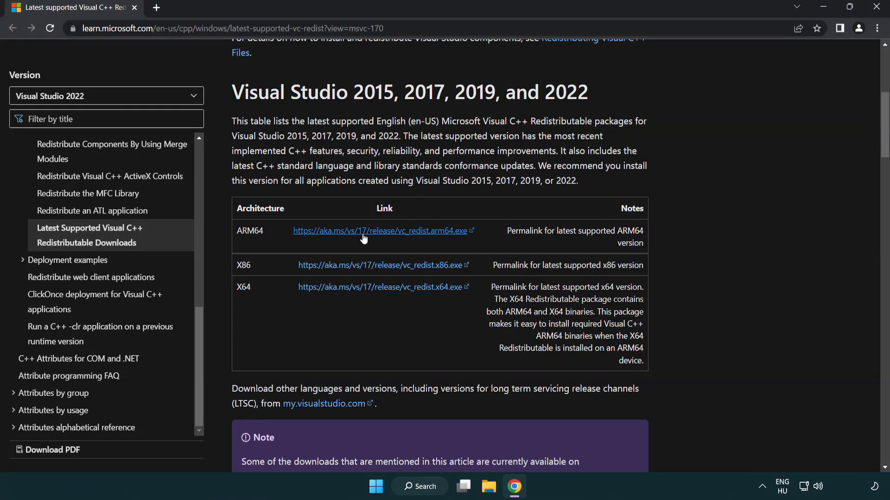
left_click(382, 231)
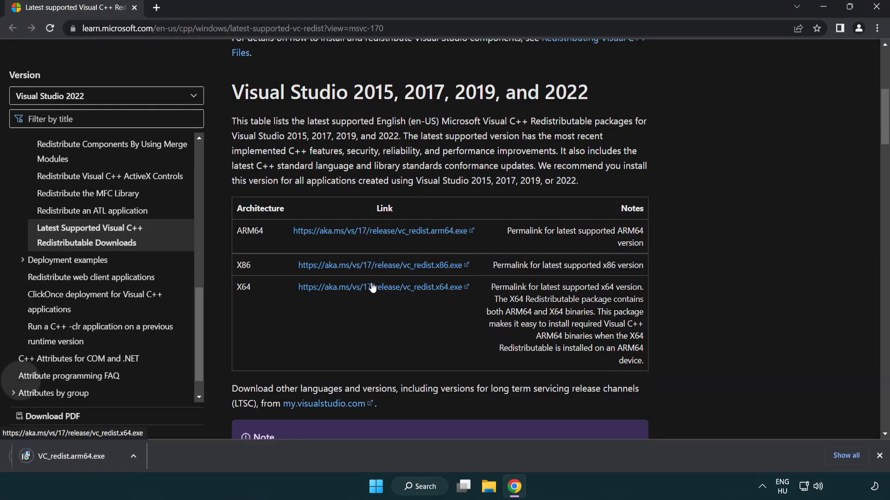
left_click(379, 286)
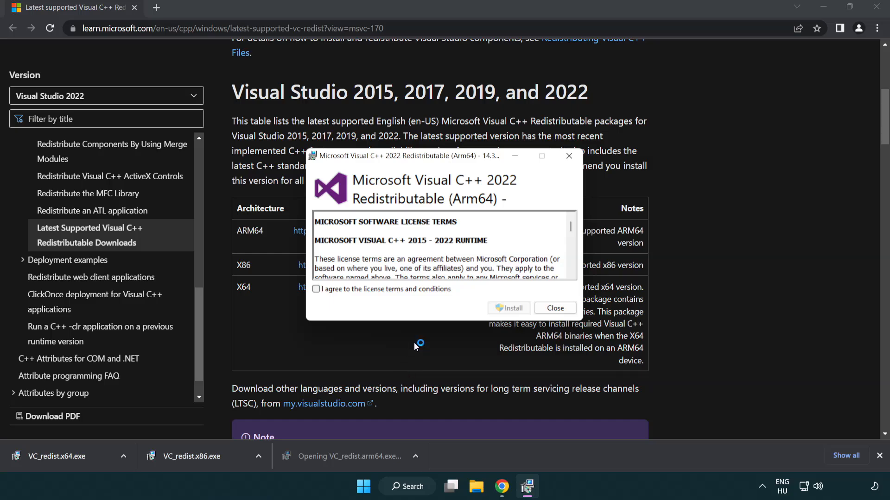
Attempt the ARM64 Visual C++ Redistributable install and dismiss the failure message
scroll("down", 3)
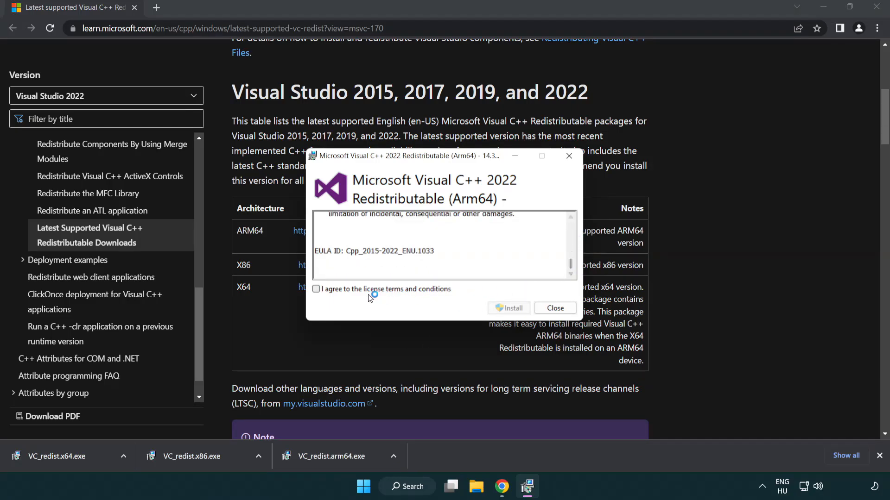
left_click(316, 288)
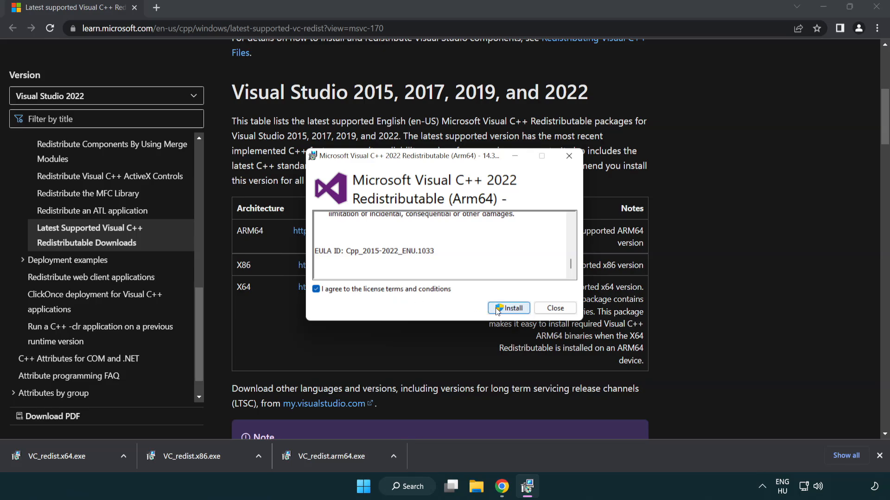
left_click(507, 308)
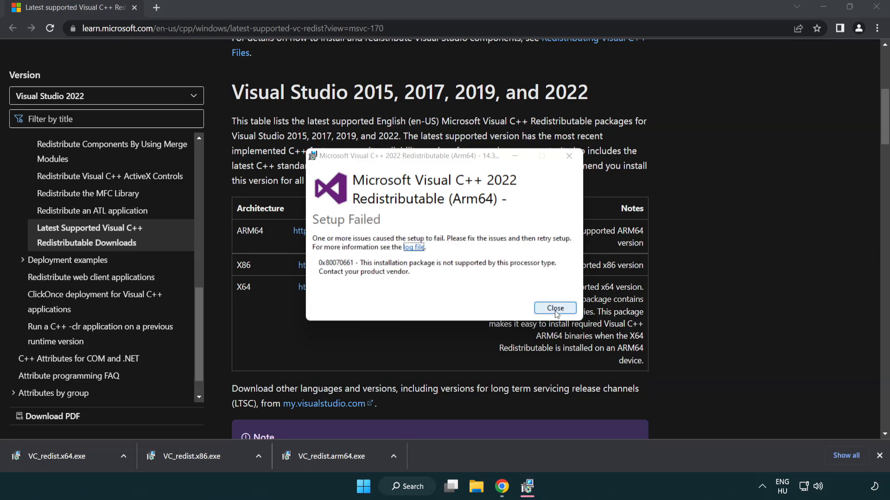
left_click(554, 308)
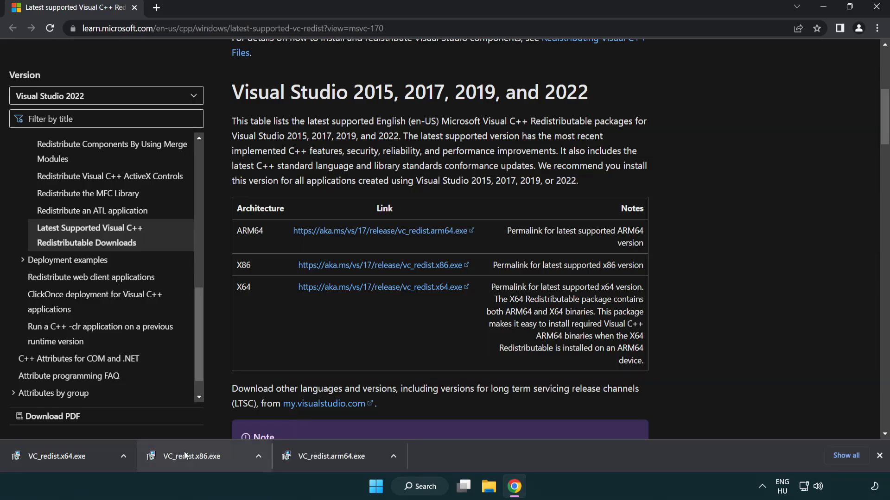
mouse_move(196, 464)
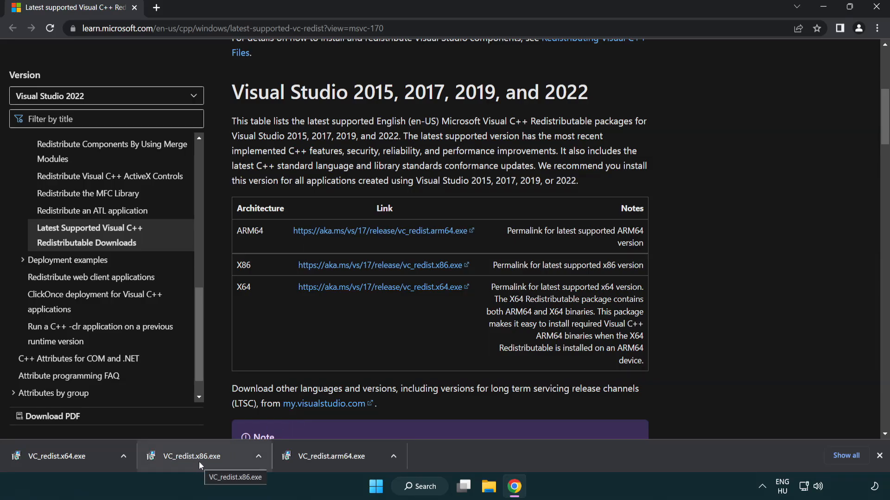
Install the x86 and x64 Visual C++ 2015-2022 redistributables, closing each without restarting
left_click(192, 456)
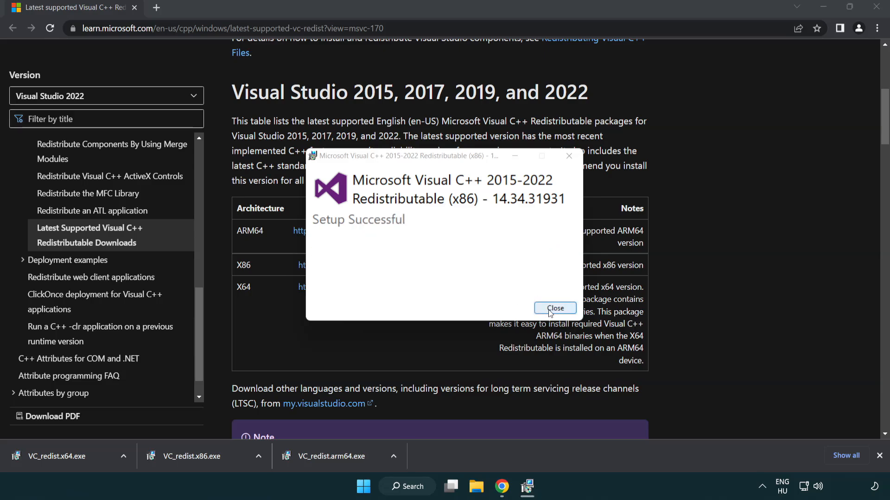
left_click(554, 308)
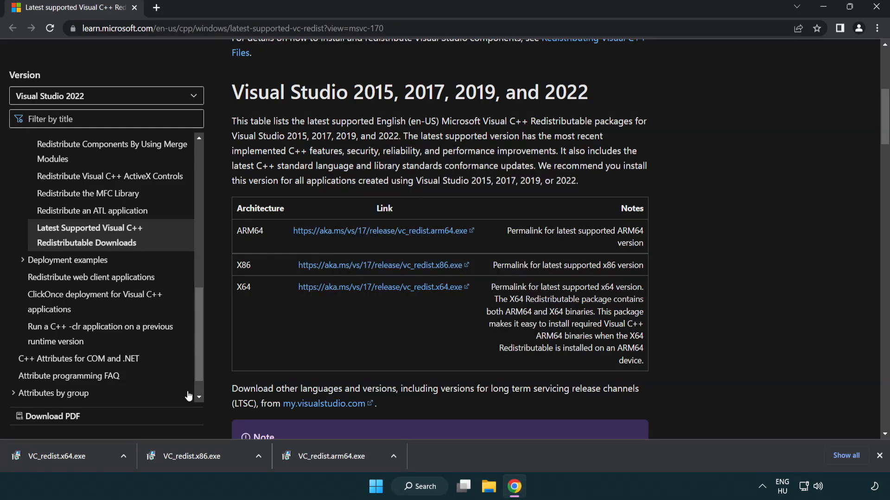
left_click(61, 456)
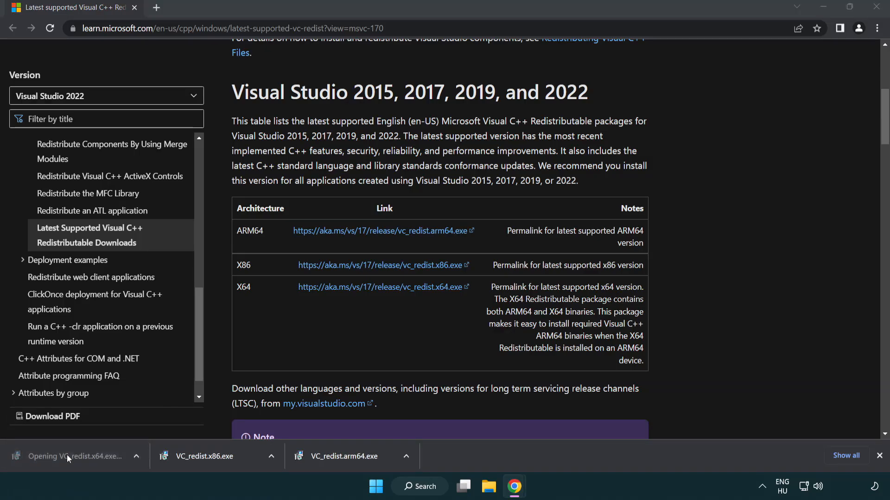
left_click(68, 455)
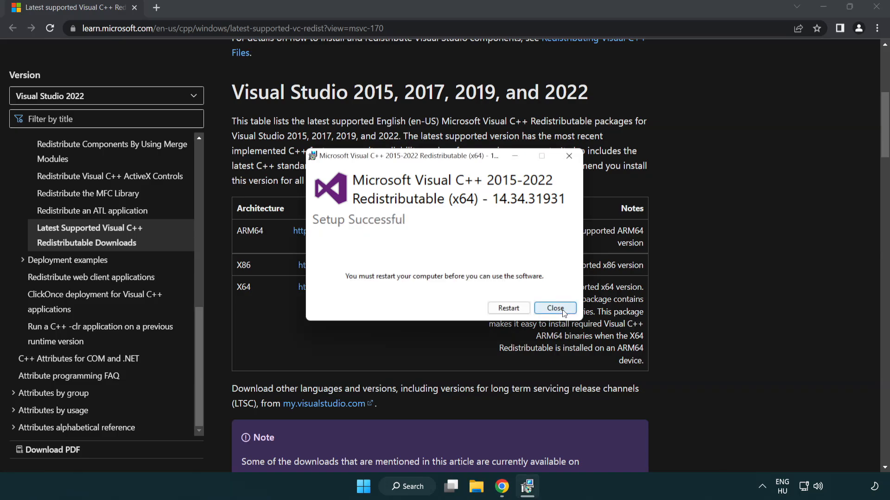
left_click(554, 309)
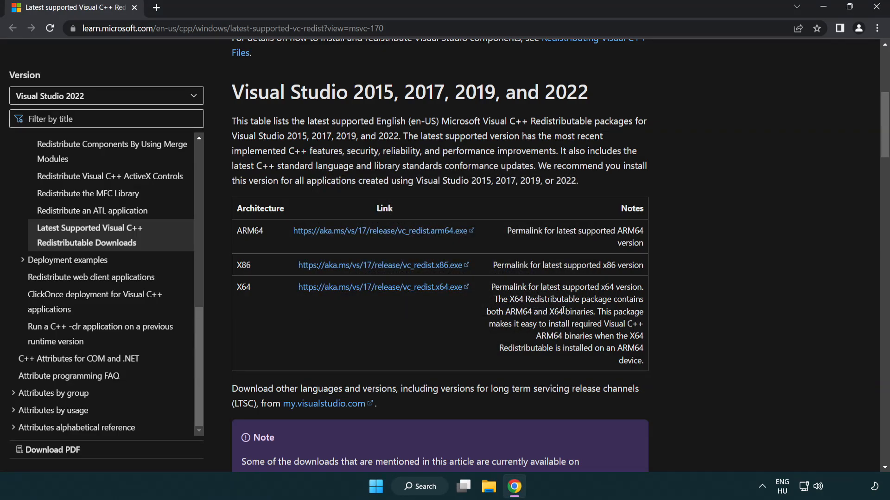
mouse_move(808, 78)
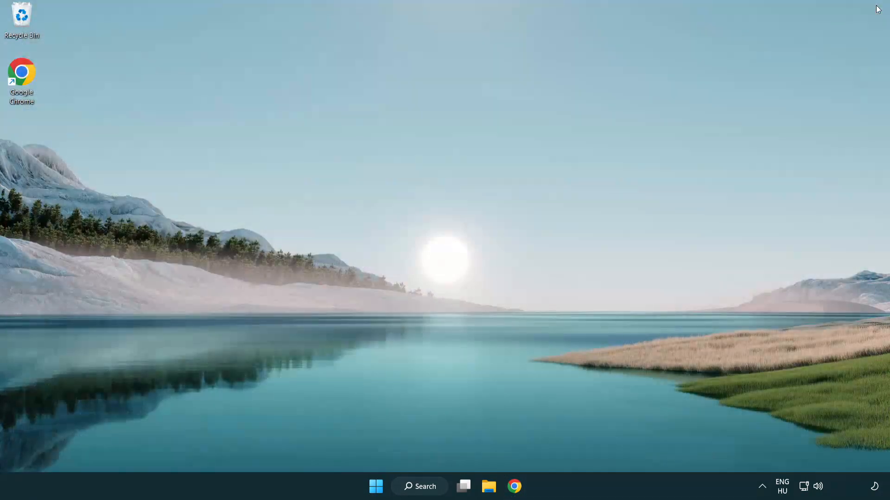
mouse_move(495, 208)
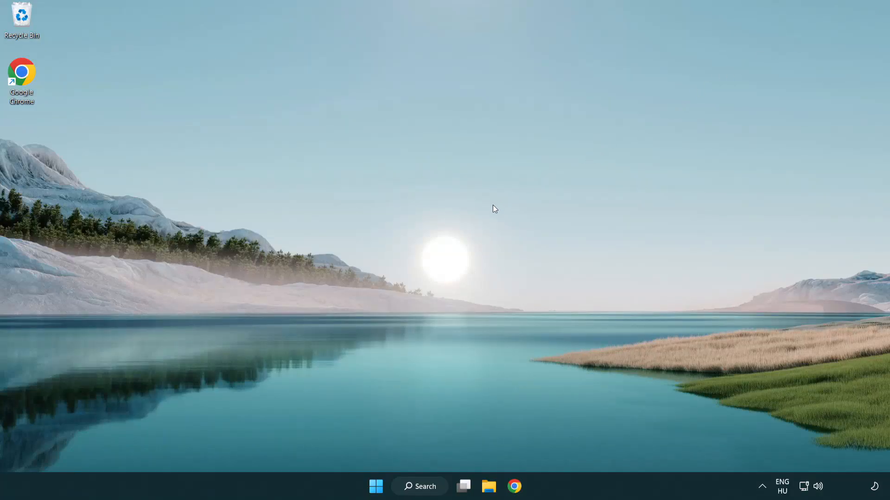
mouse_move(418, 486)
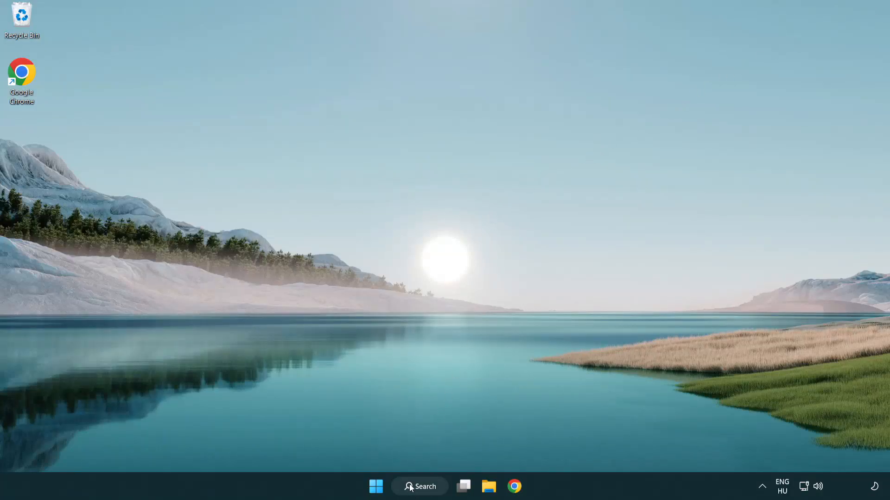
Run sfc /scannow in a Command Prompt opened as administrator
left_click(419, 486)
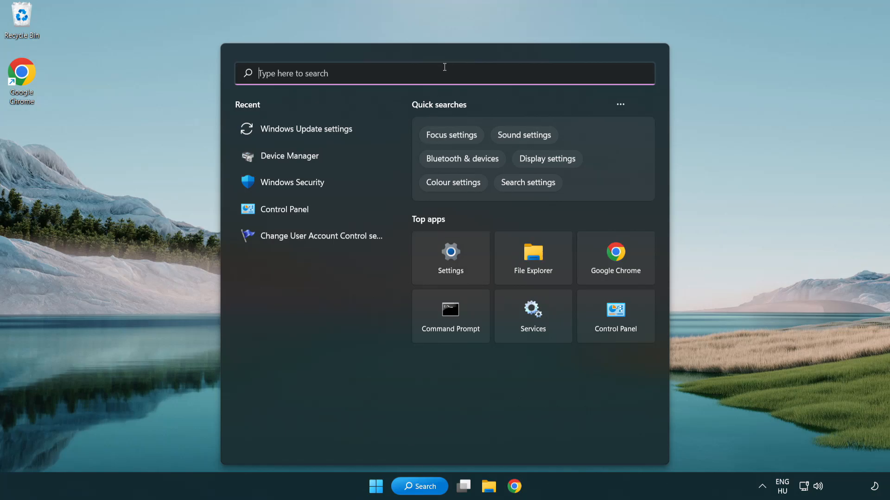
type("cmd")
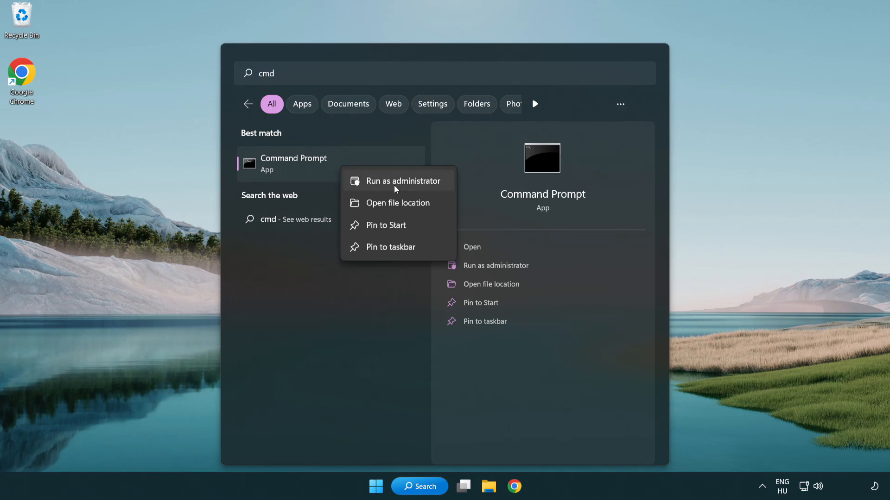
left_click(402, 180)
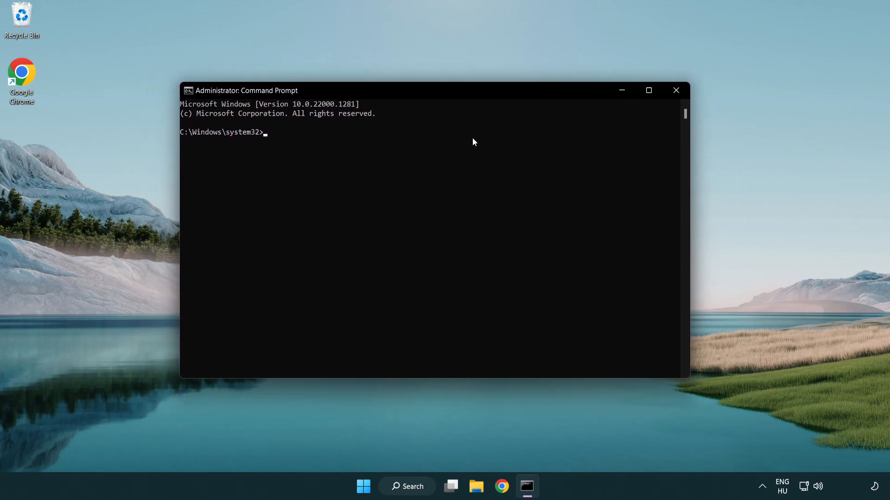
type("sfc /")
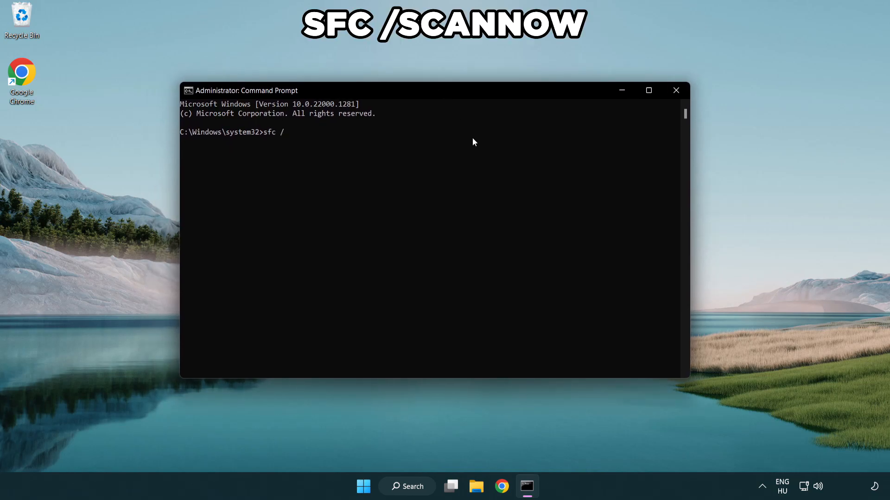
type("scannow")
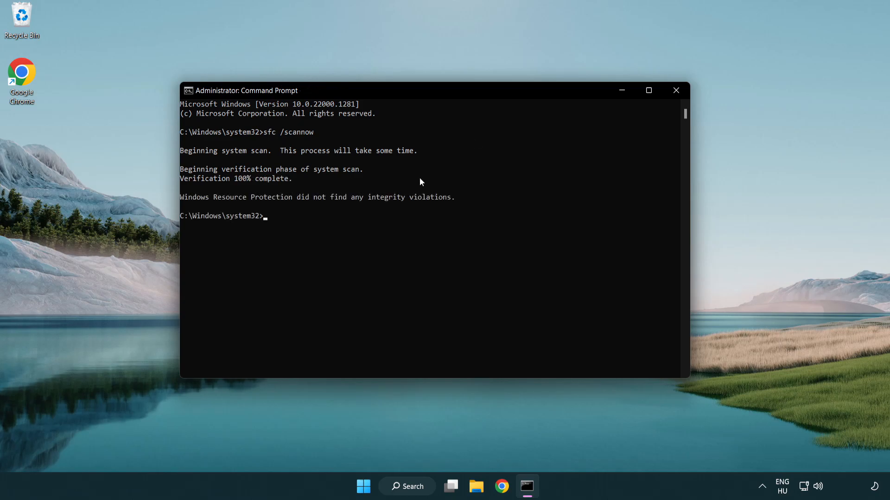
mouse_move(427, 153)
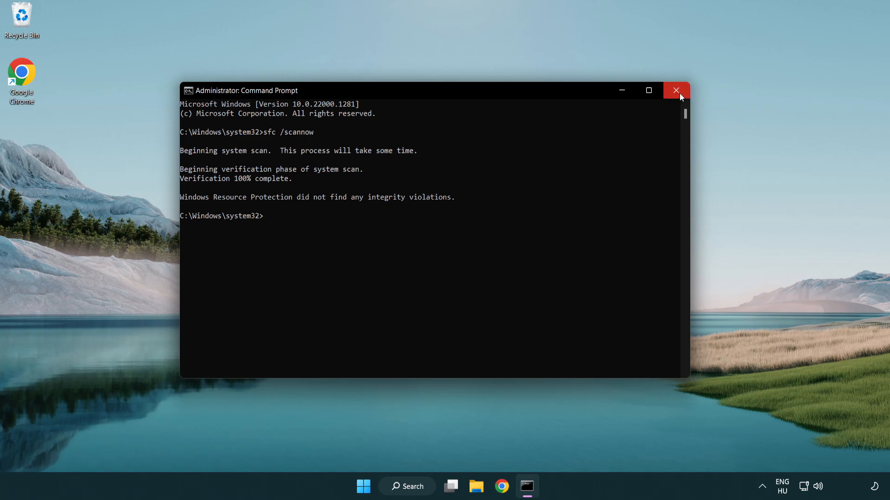
Close the Command Prompt window and dismiss the Start menu
left_click(675, 91)
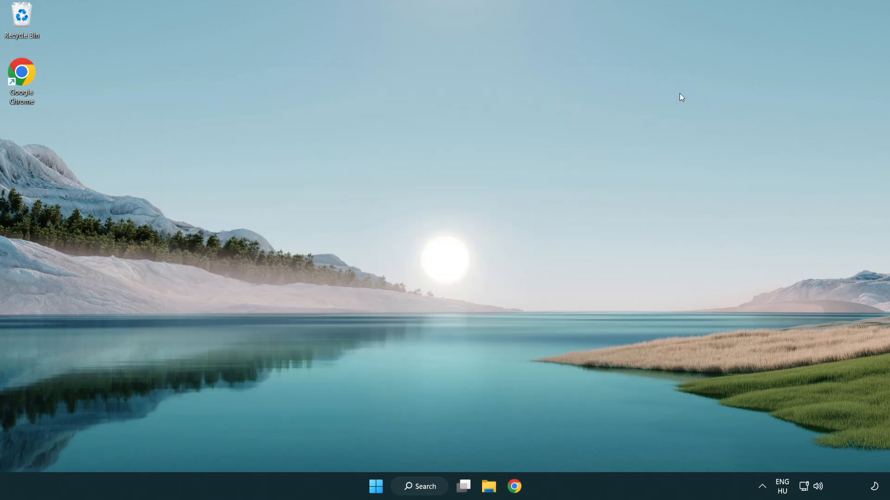
left_click(376, 486)
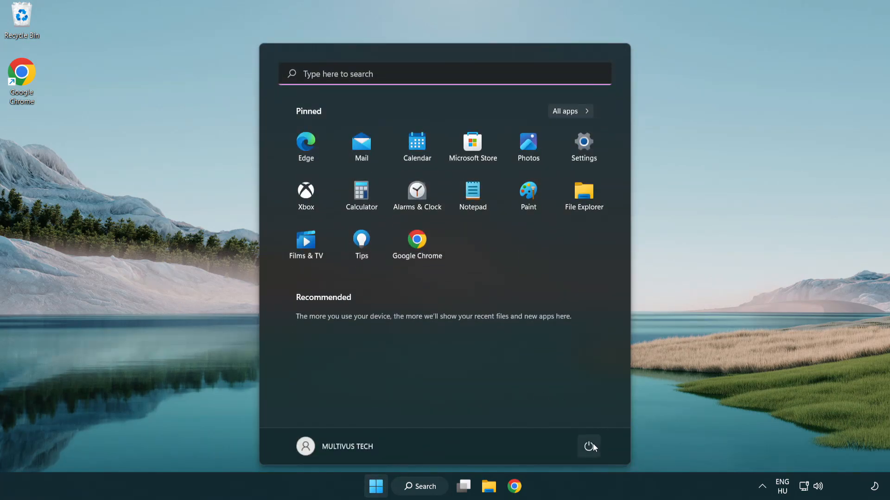
left_click(589, 446)
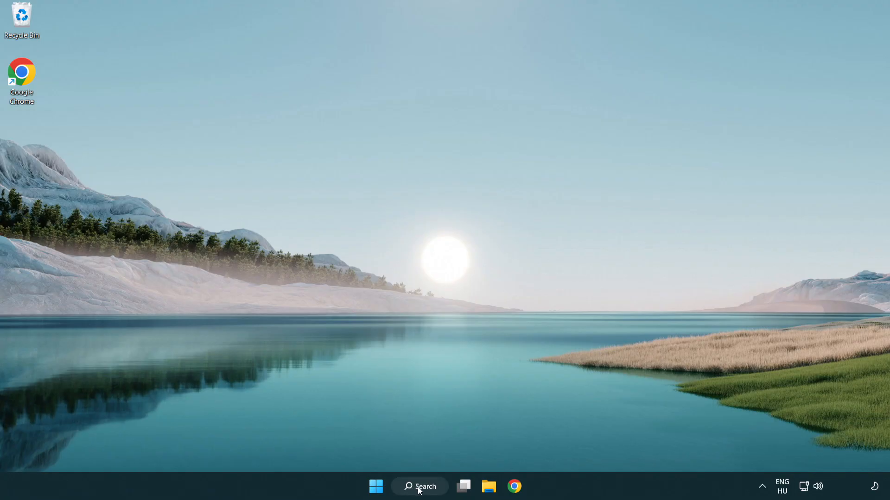
Search 'security' and go to Virus & threat protection settings in Windows Security
left_click(418, 486)
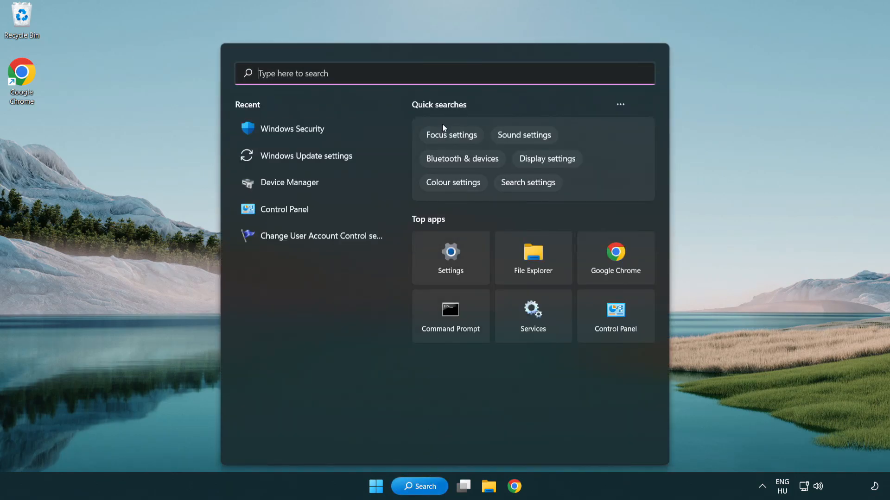
type("sec")
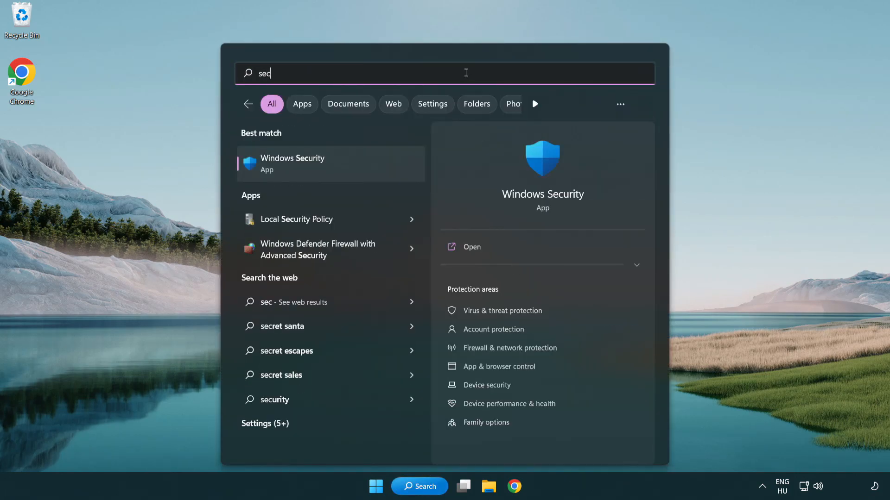
type("uri")
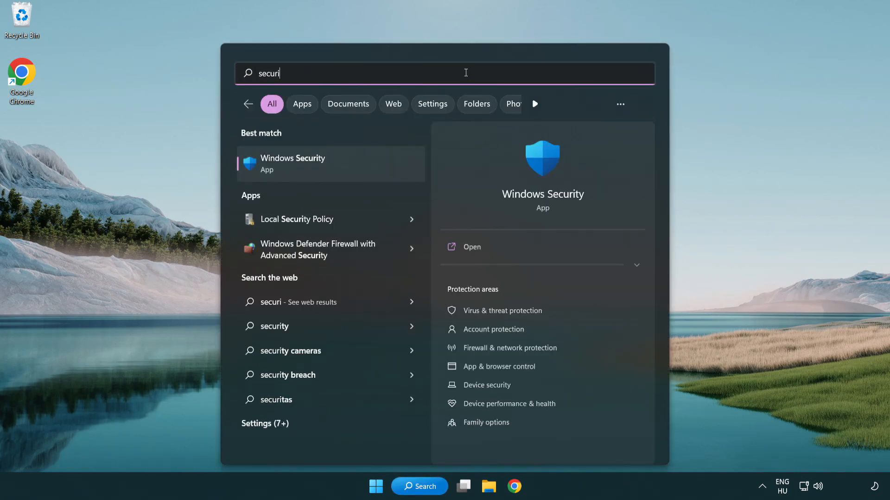
type("ty")
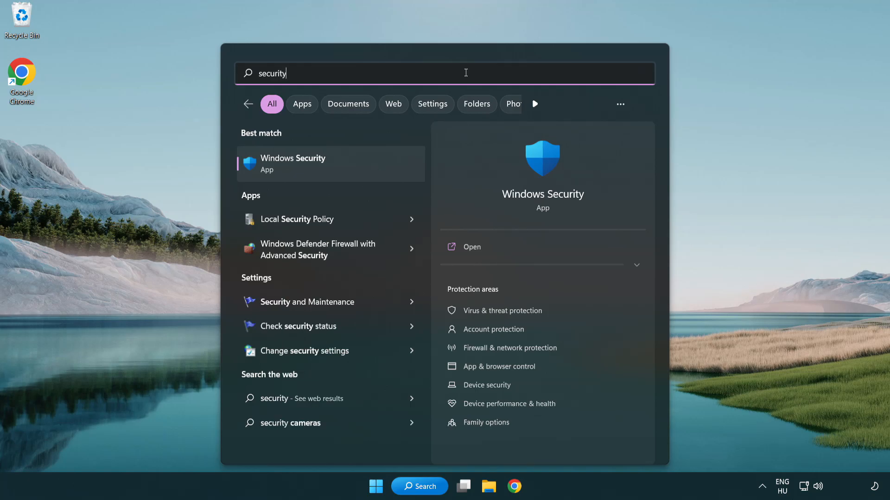
mouse_move(365, 172)
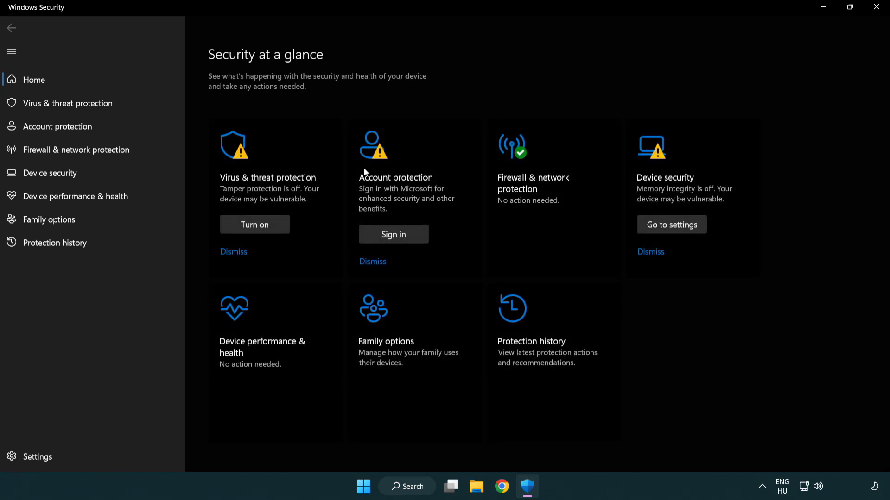
mouse_move(67, 103)
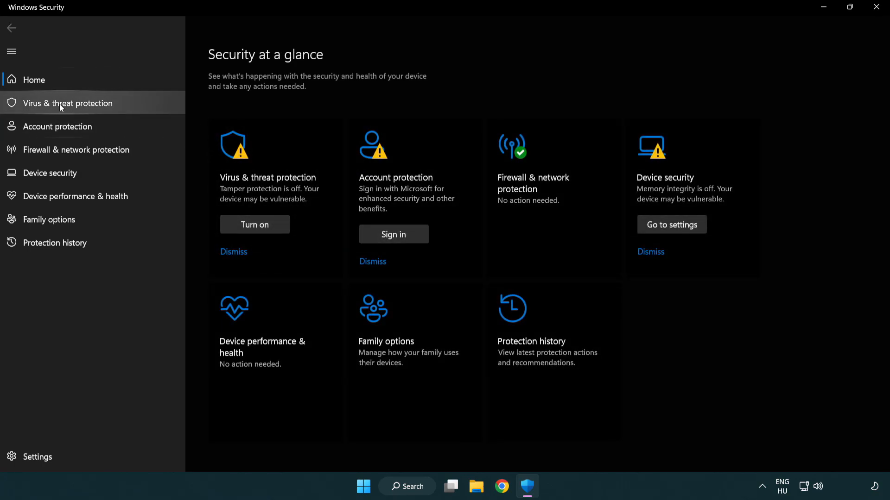
mouse_move(135, 107)
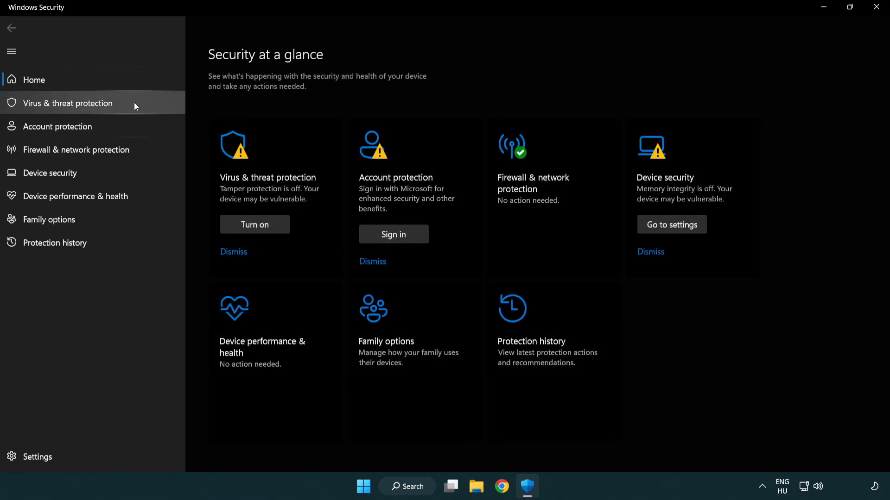
left_click(67, 103)
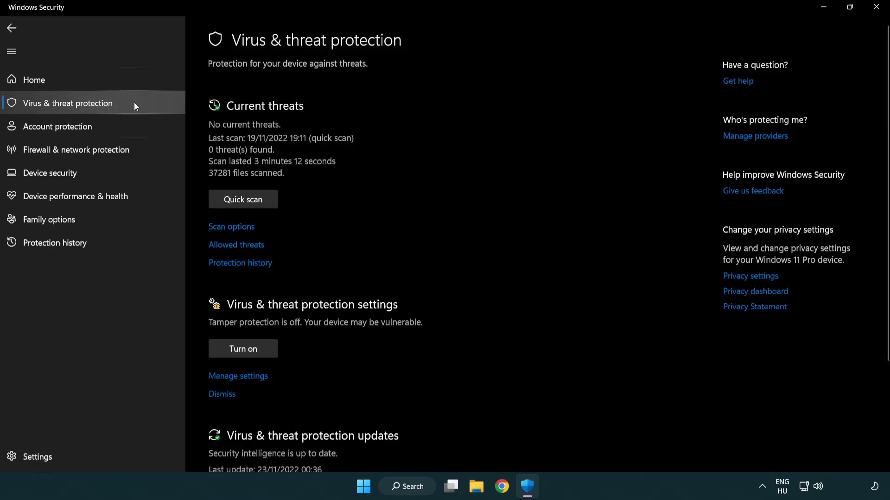
scroll("down", 3)
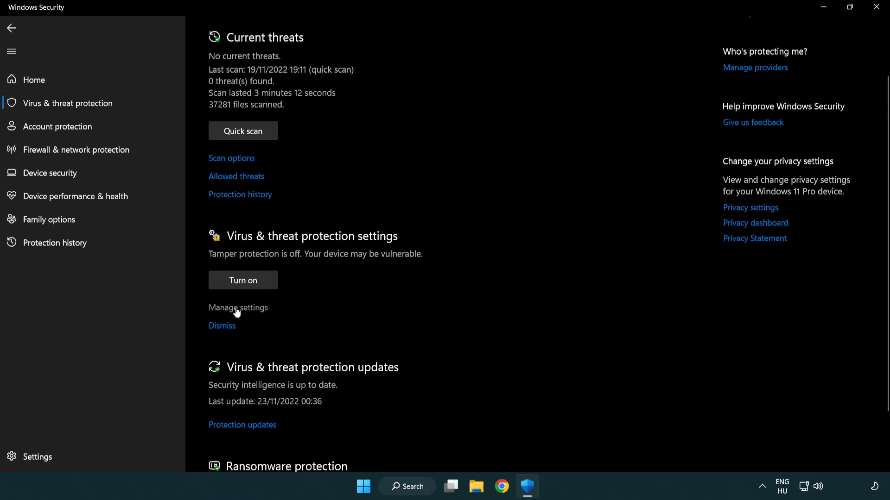
left_click(238, 308)
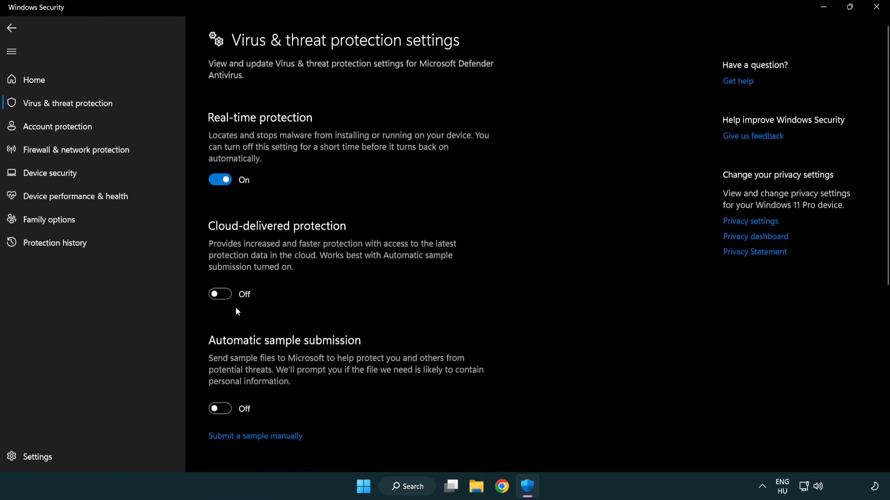
scroll("down", 3)
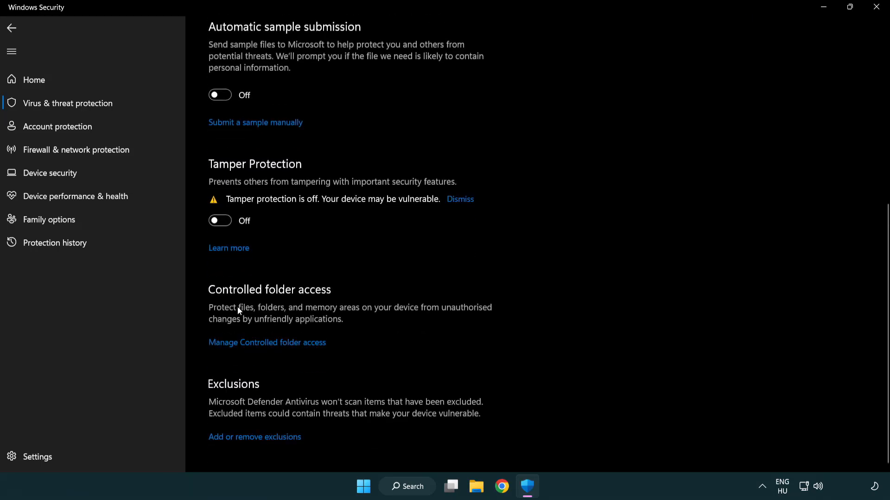
mouse_move(231, 446)
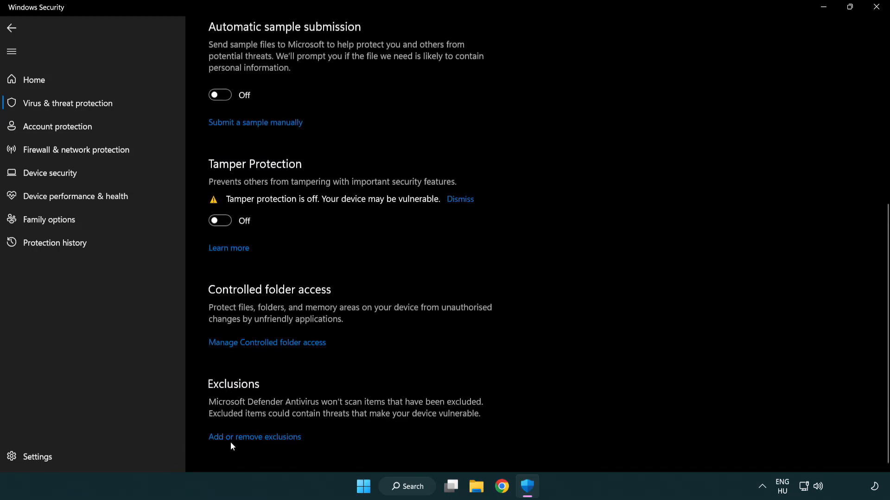
mouse_move(255, 444)
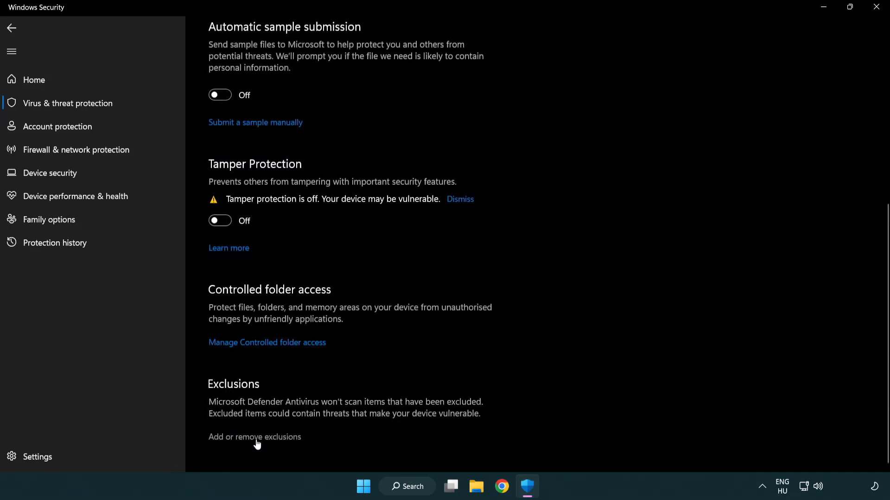
Add a folder exclusion for C:\Program Files (x86)\NOT WORKING APP, then close Windows Security
left_click(254, 437)
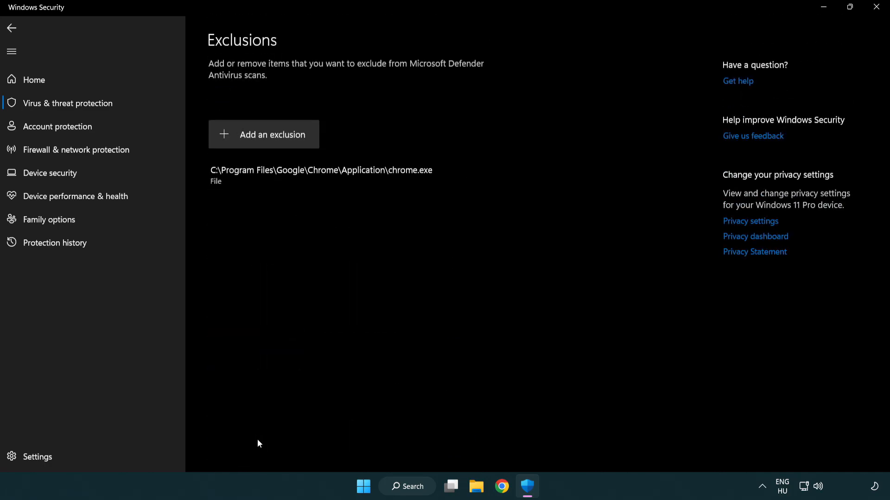
mouse_move(263, 134)
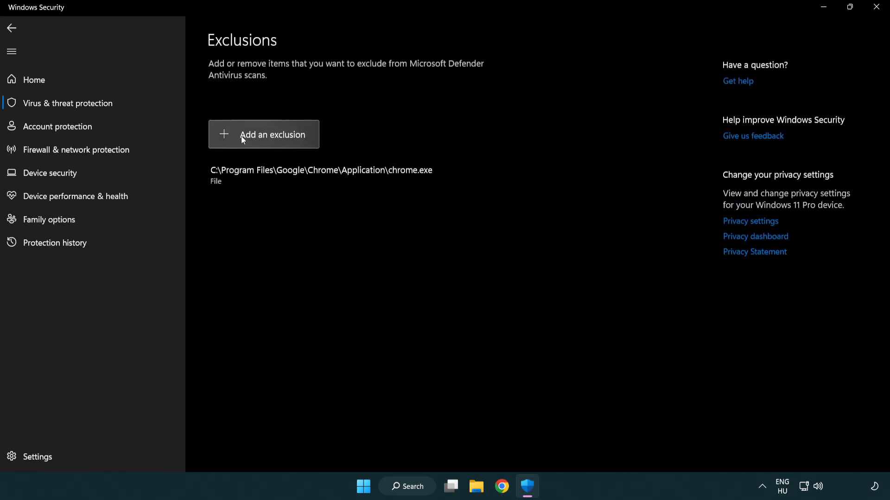
left_click(272, 135)
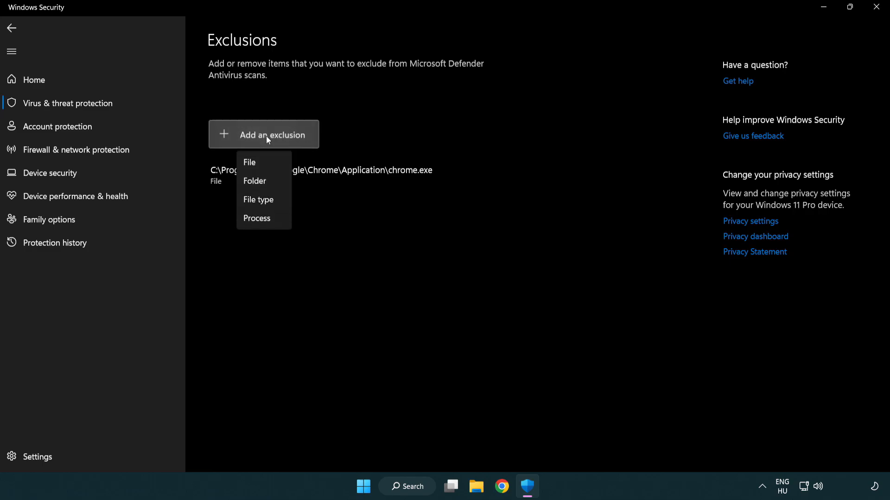
mouse_move(270, 183)
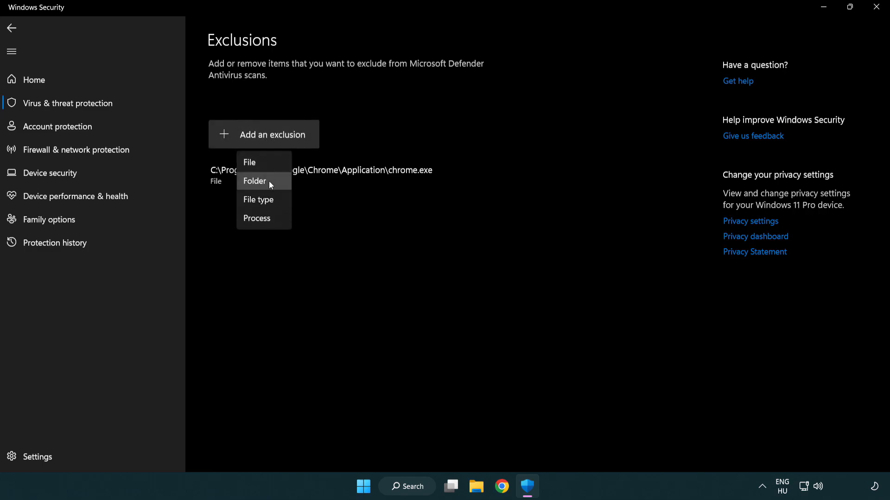
mouse_move(261, 165)
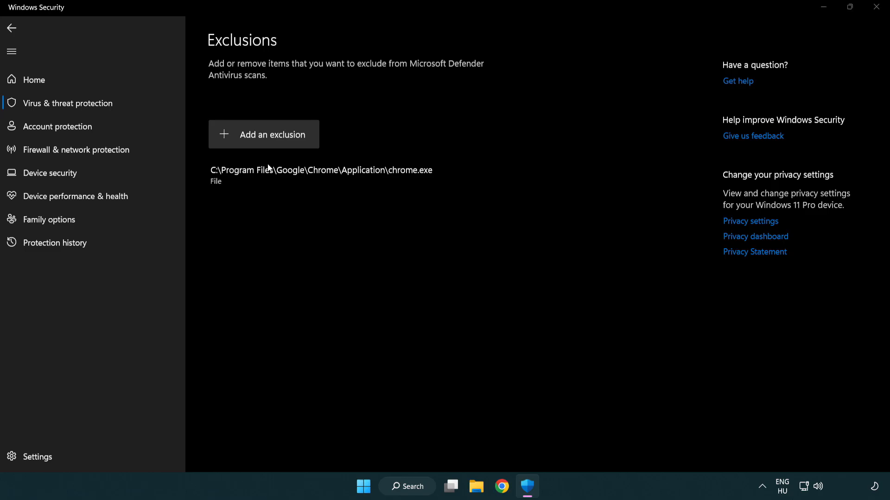
left_click(263, 134)
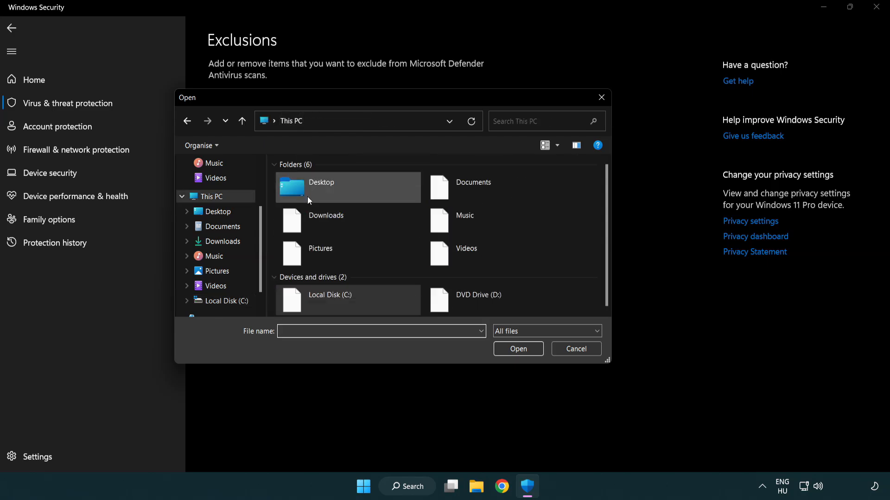
double_click(329, 295)
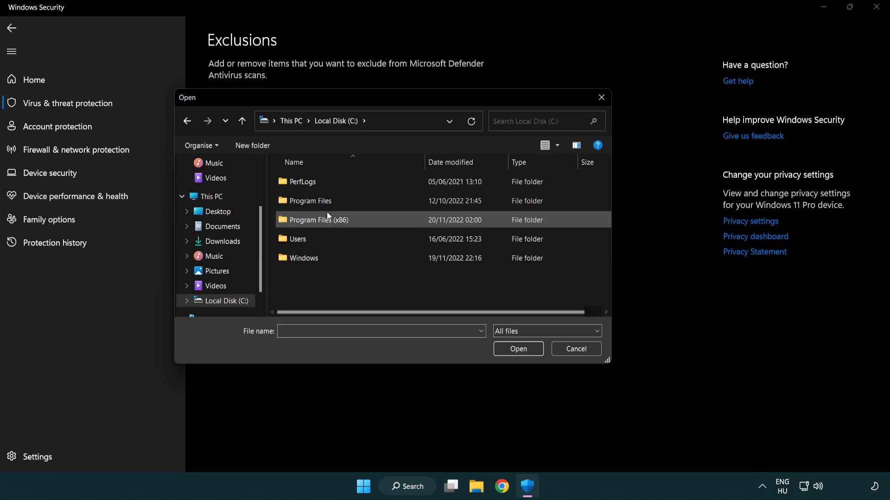
double_click(314, 219)
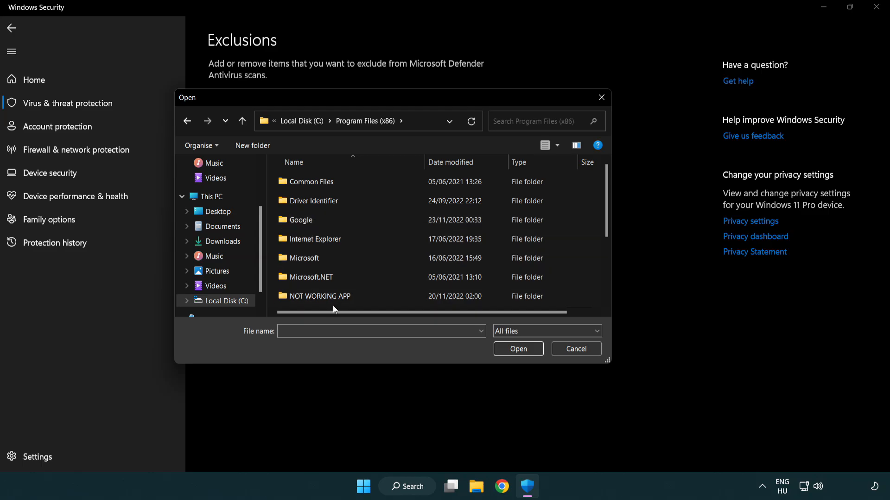
double_click(318, 295)
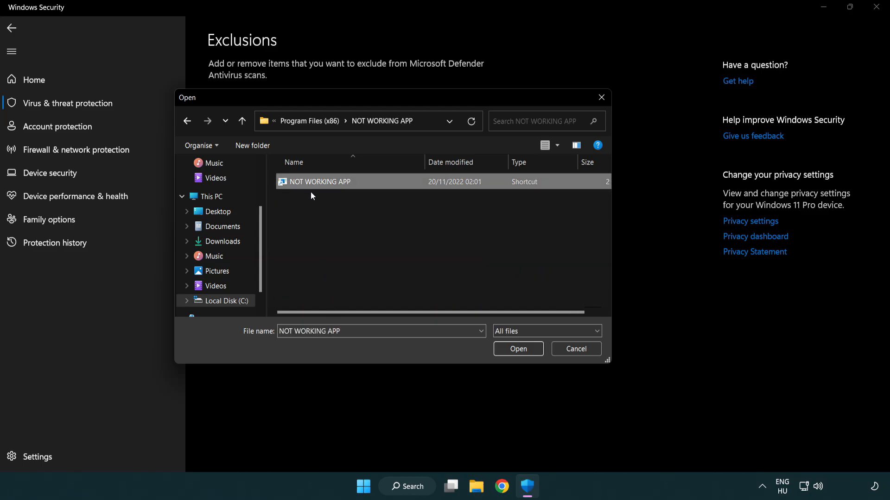
mouse_move(517, 349)
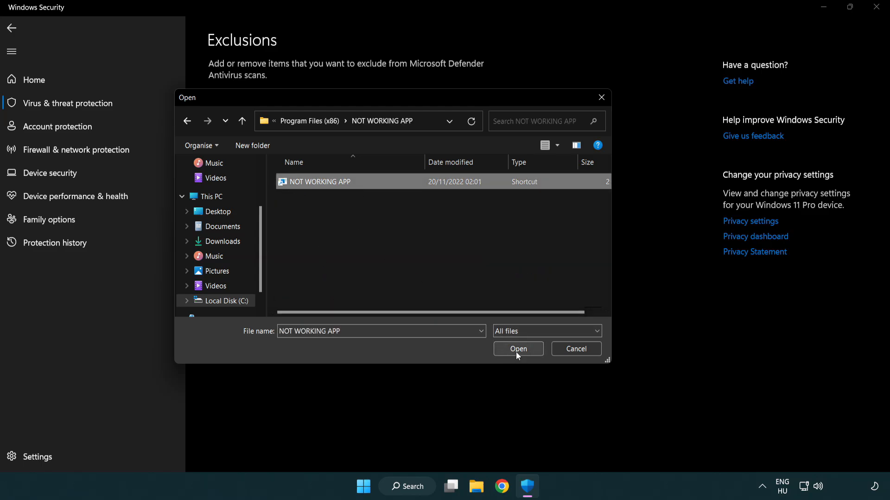
left_click(517, 348)
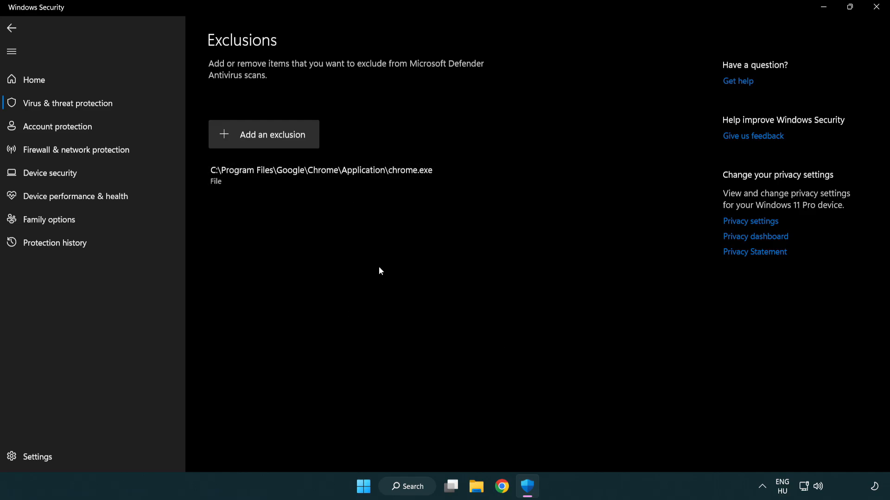
mouse_move(877, 7)
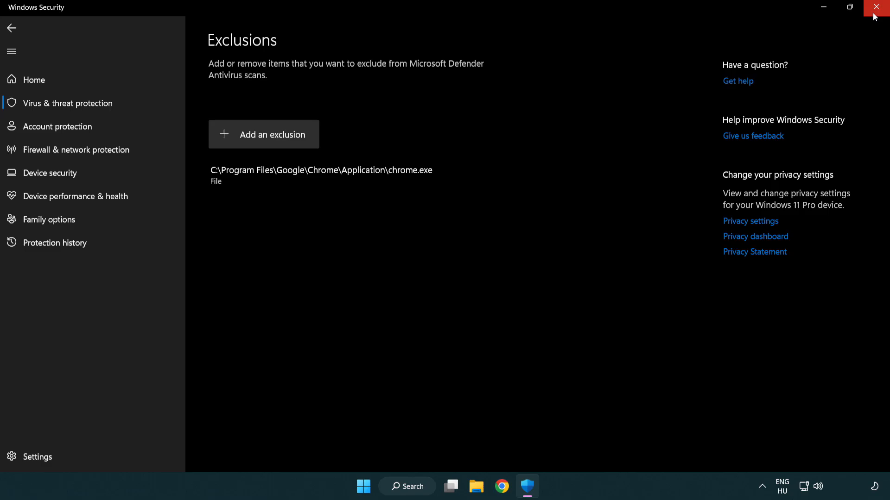
left_click(879, 7)
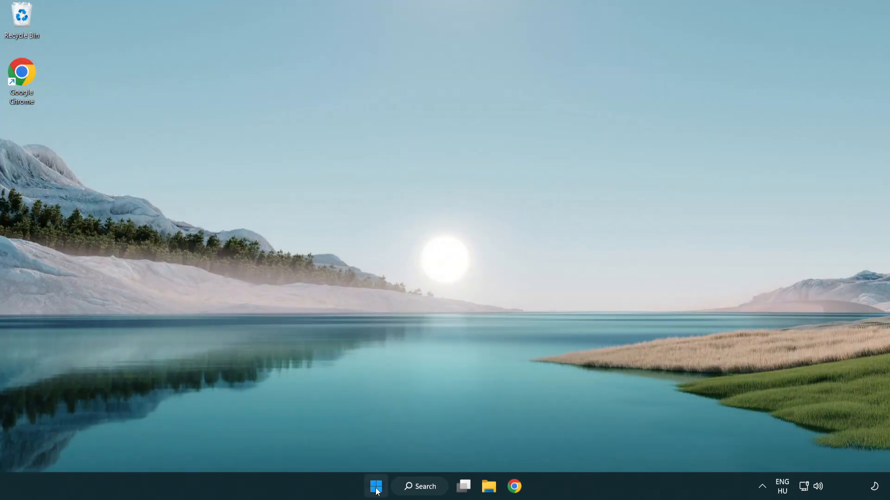
Open the Start menu to reach the power options
left_click(375, 486)
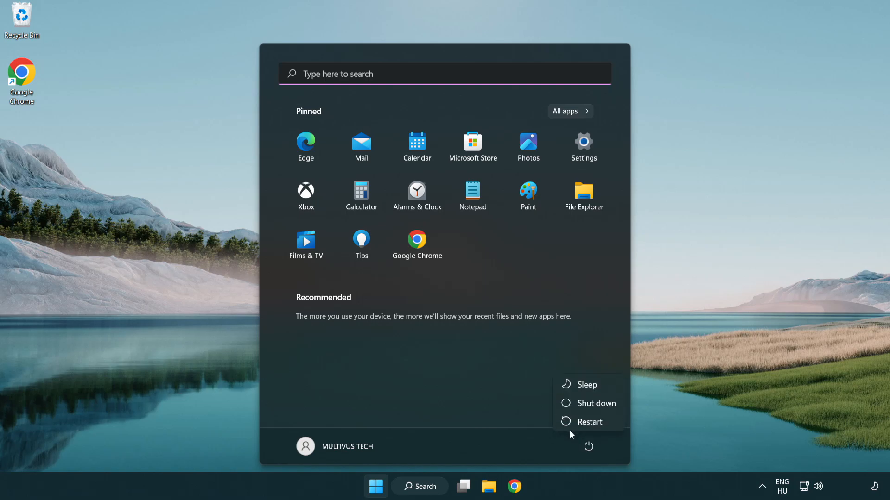
mouse_move(589, 421)
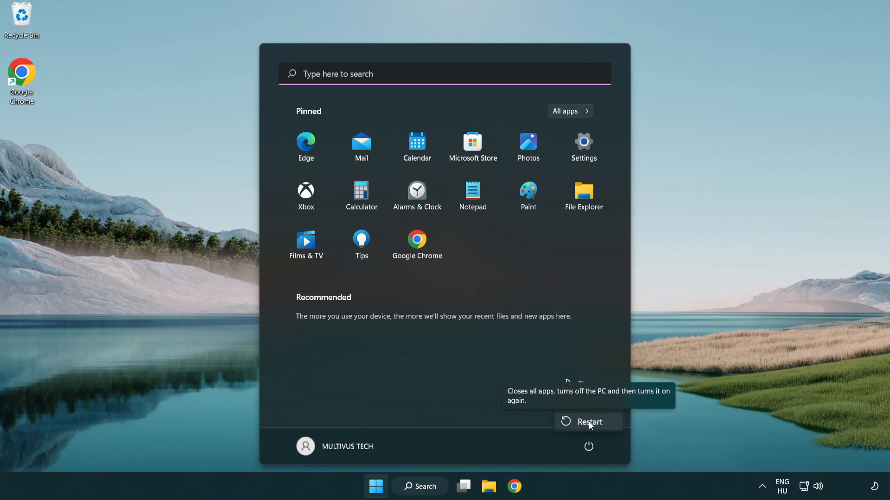